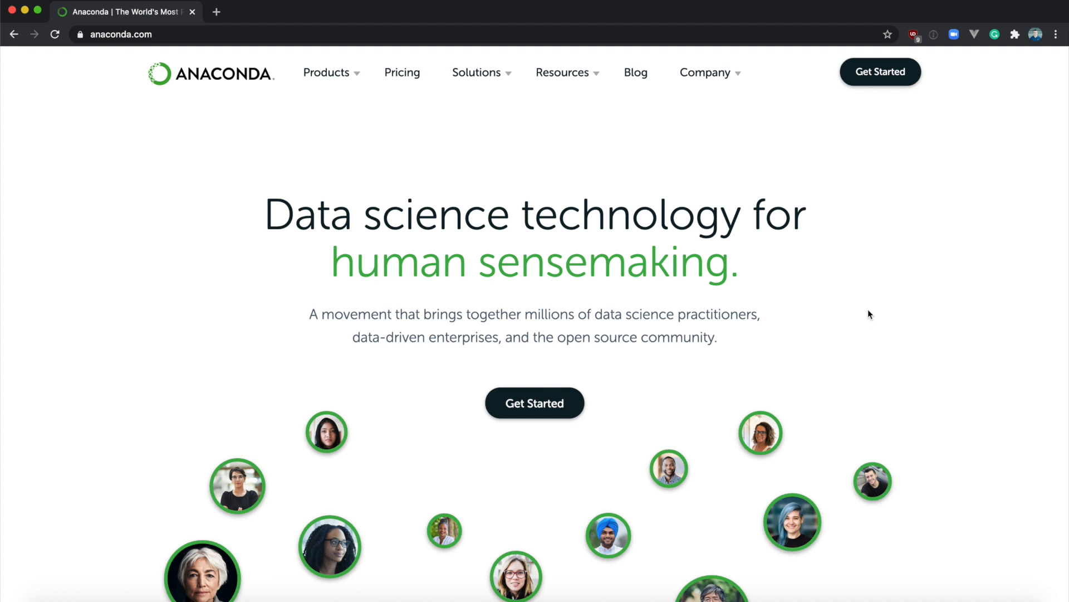
From Products, reach the Individual Edition page and download the macOS 64-Bit Graphical Installer
left_click(326, 73)
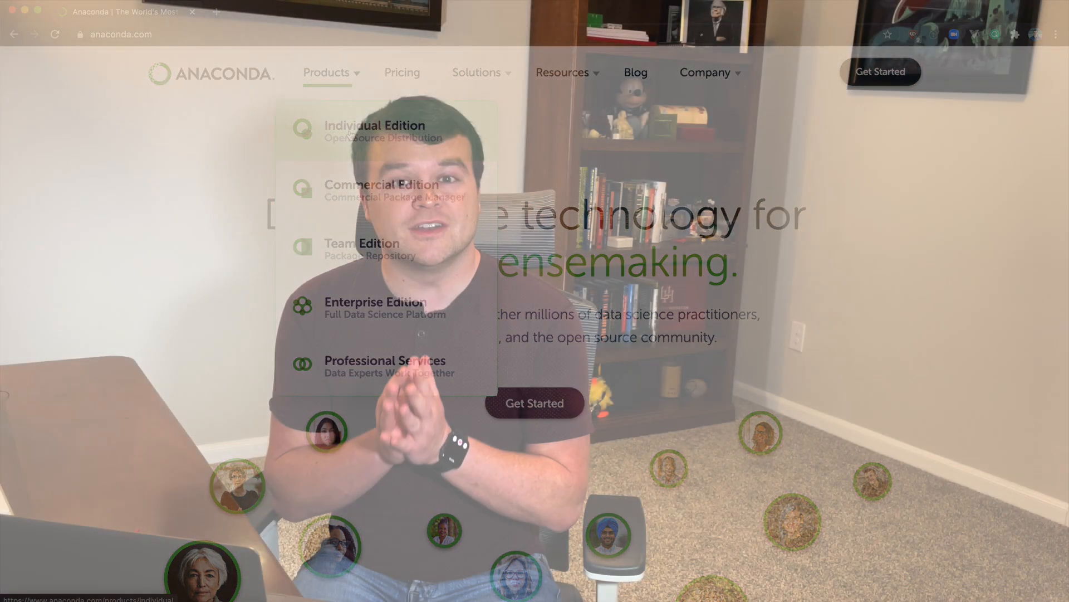
left_click(375, 129)
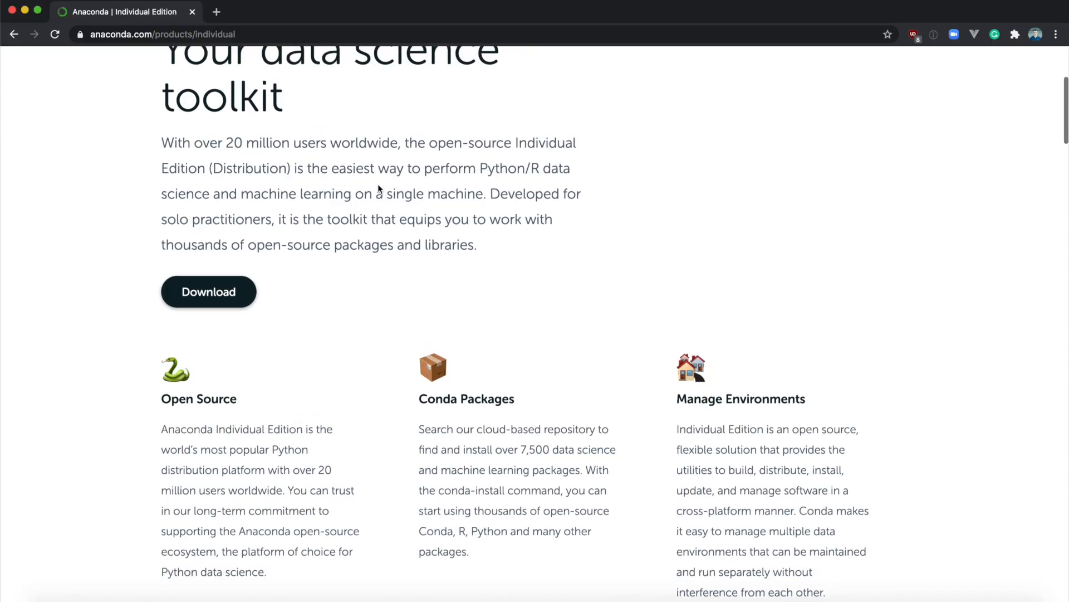
scroll("down", 3)
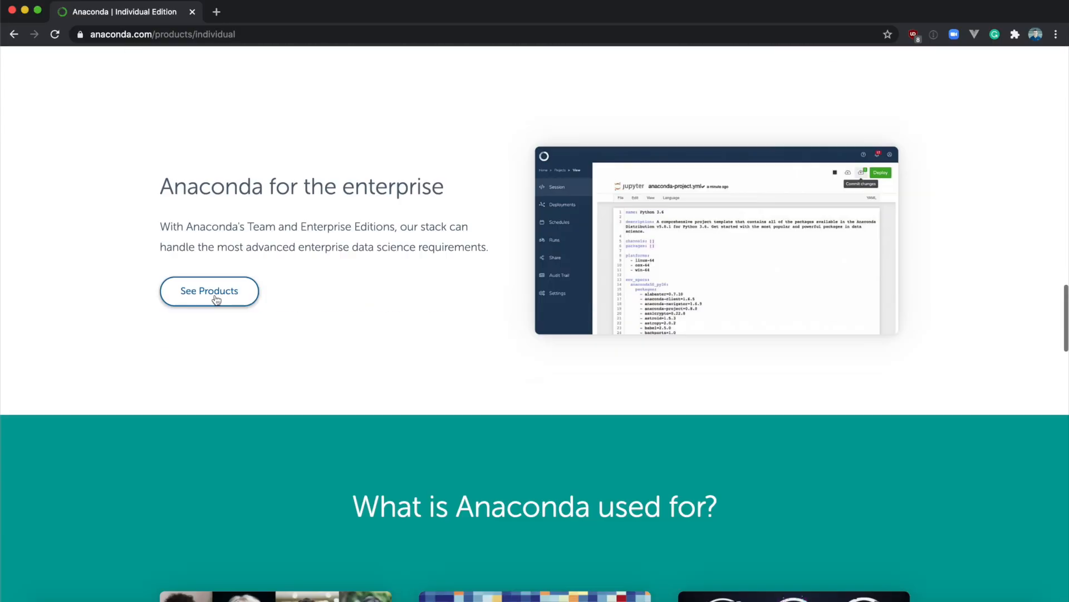
scroll("down", 3)
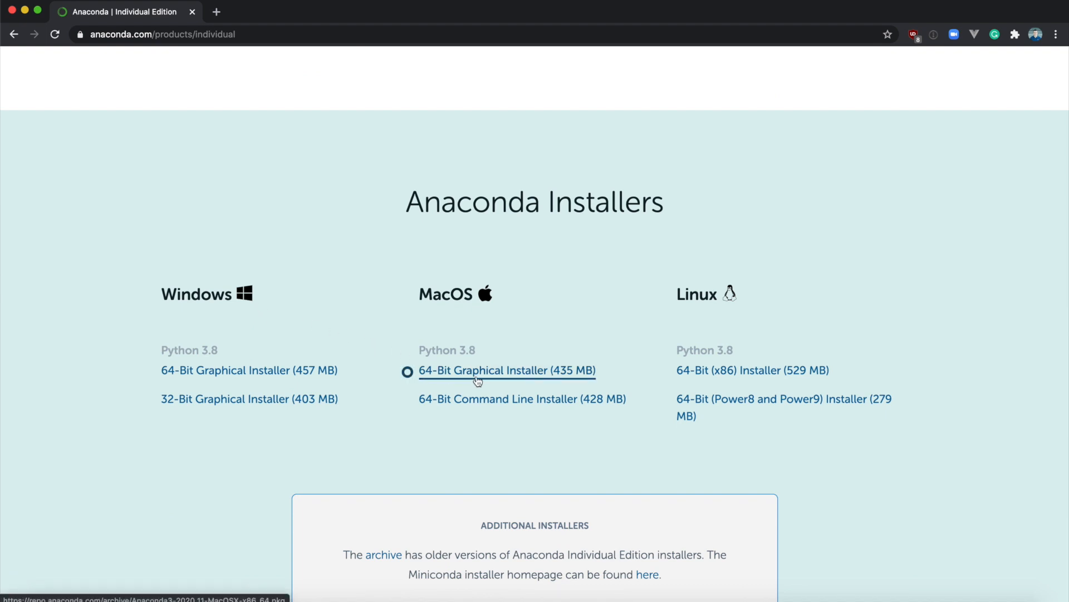
left_click(507, 370)
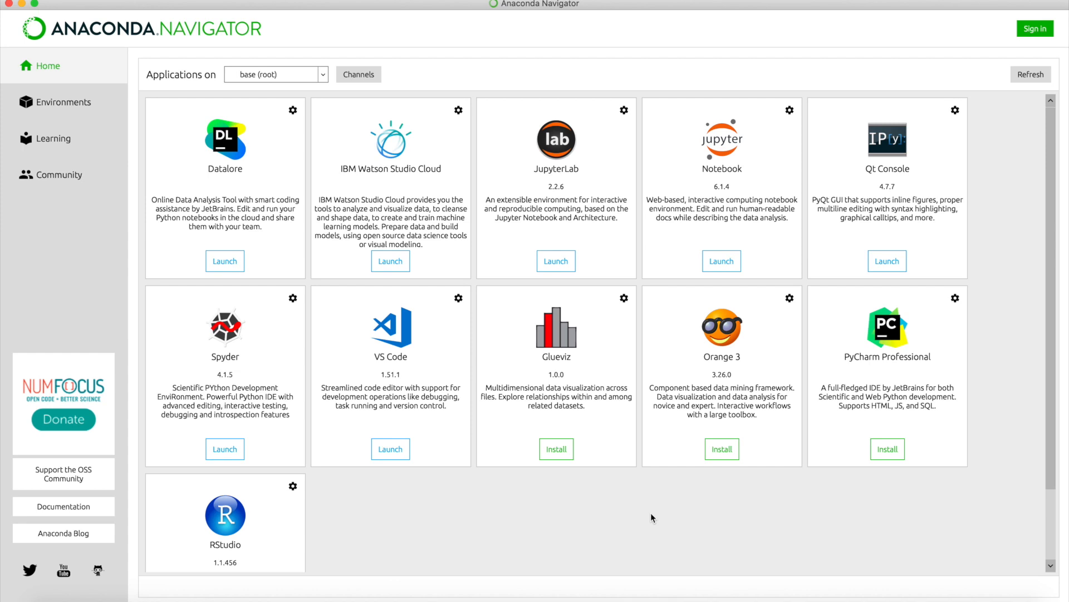
mouse_move(390, 260)
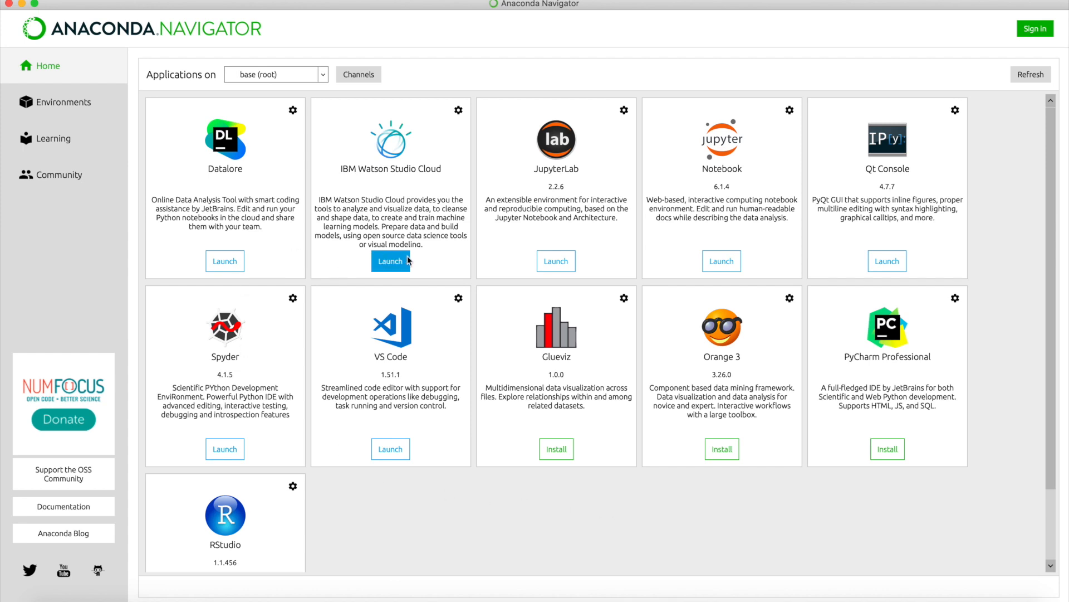
mouse_move(919, 219)
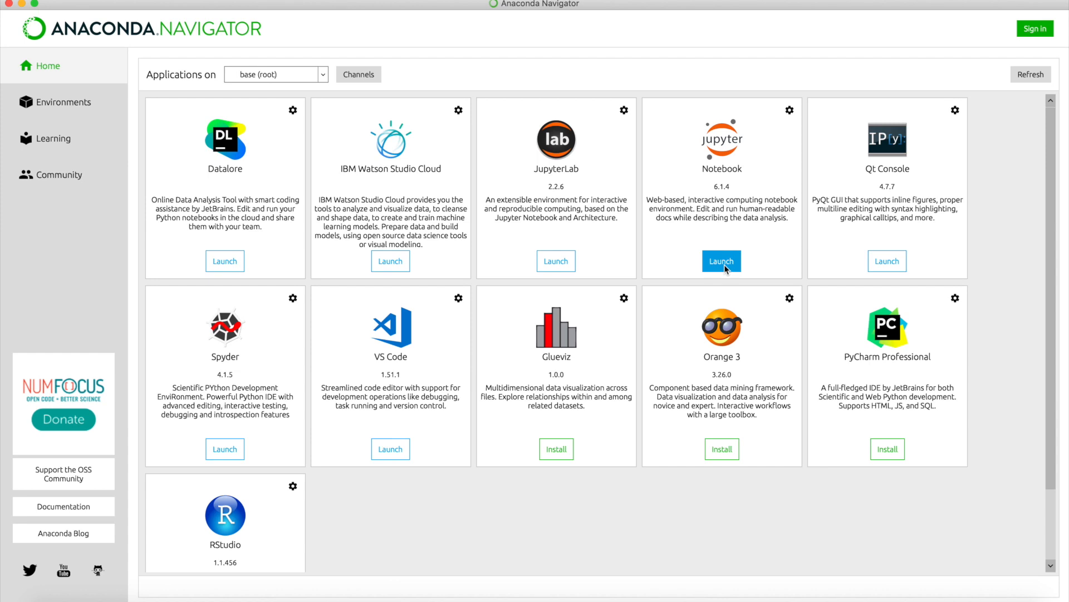
Launch Jupyter Notebook from the Navigator Home tab's Notebook tile
left_click(721, 261)
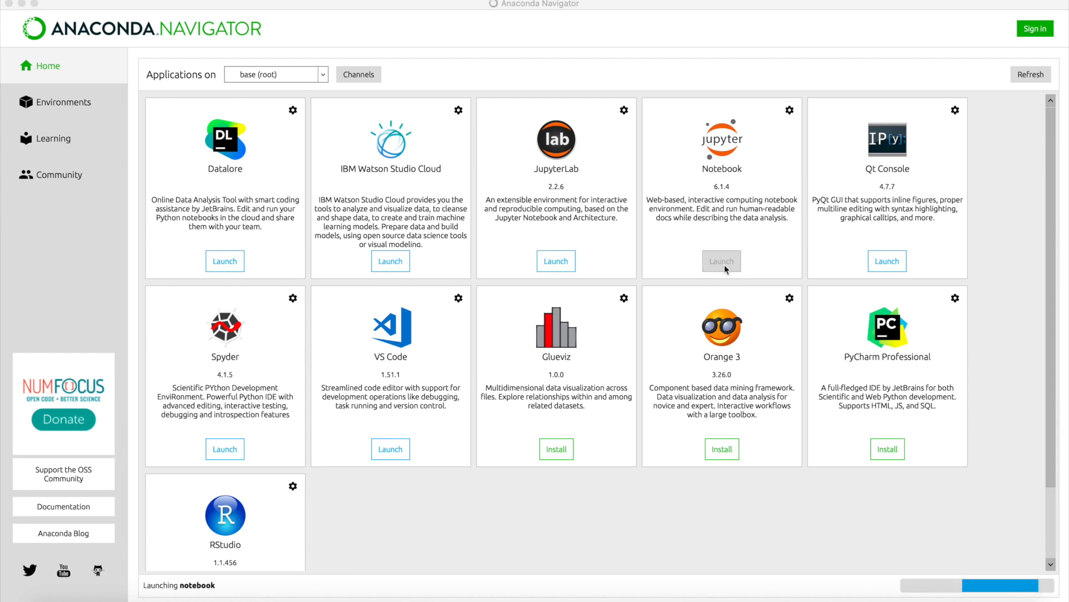
left_click(721, 261)
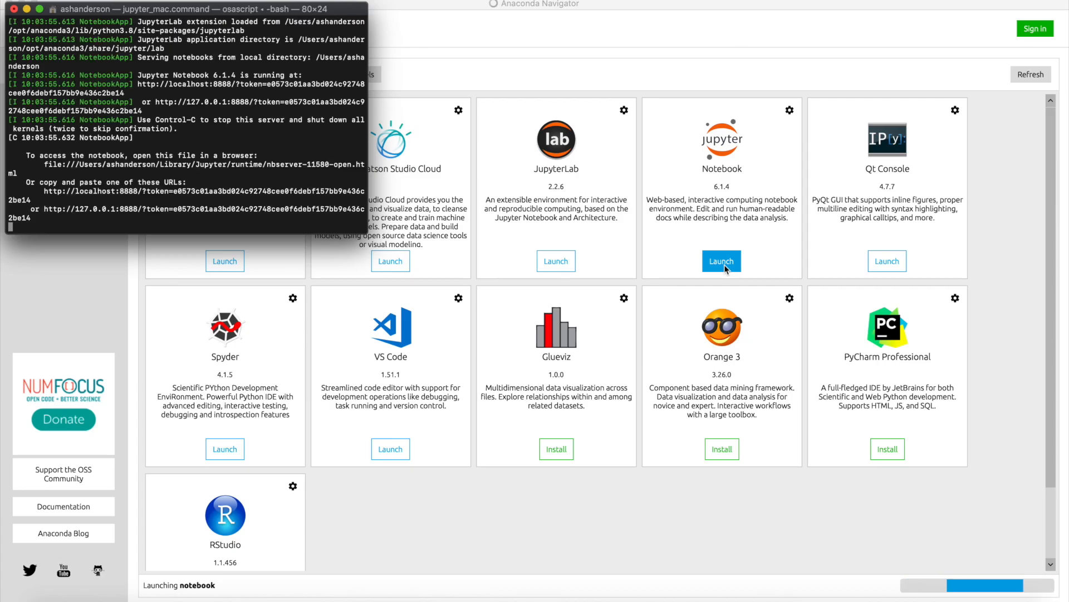
Create a new Python 3 notebook and run a first cell containing '# Testing'
left_click(721, 260)
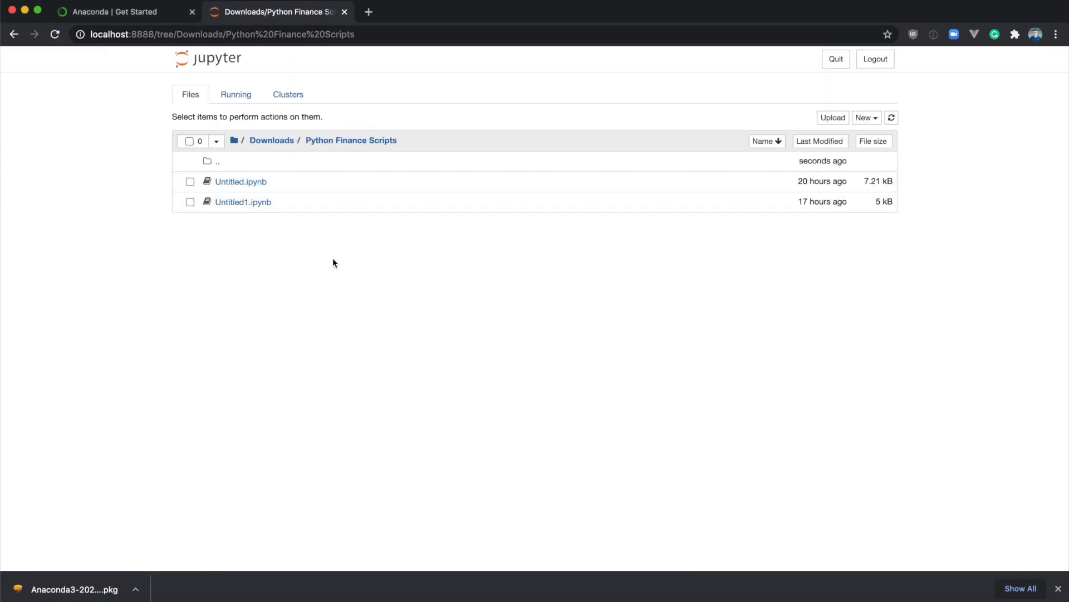
mouse_move(867, 117)
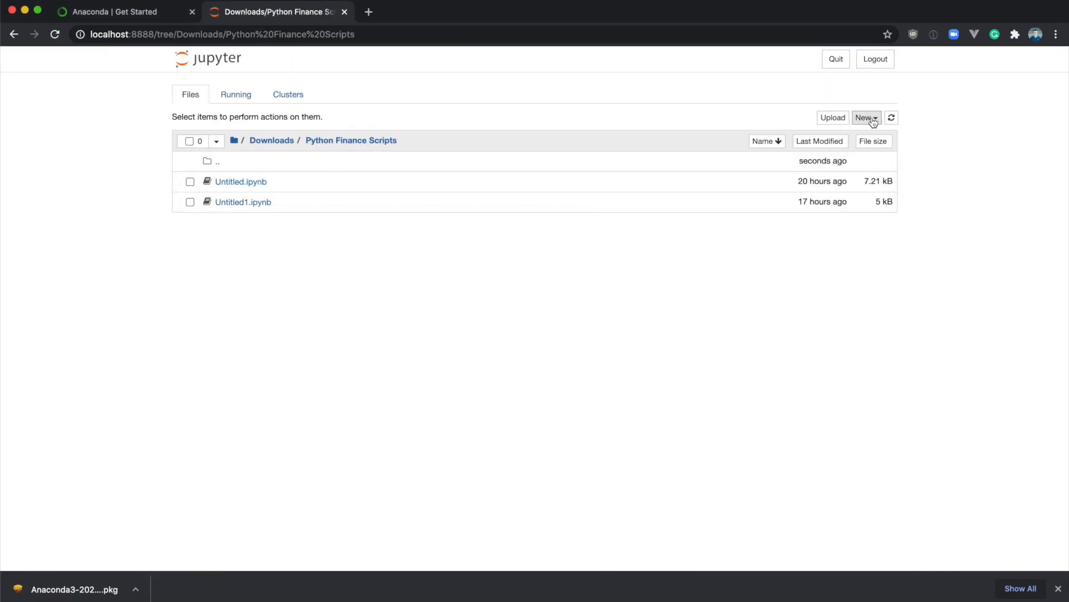
left_click(867, 117)
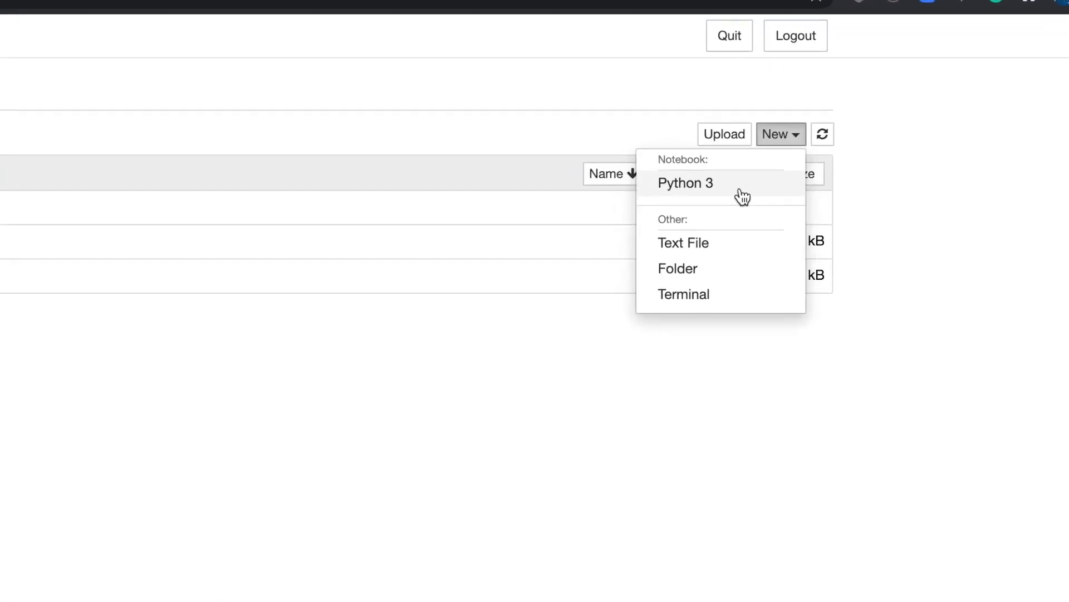
left_click(685, 183)
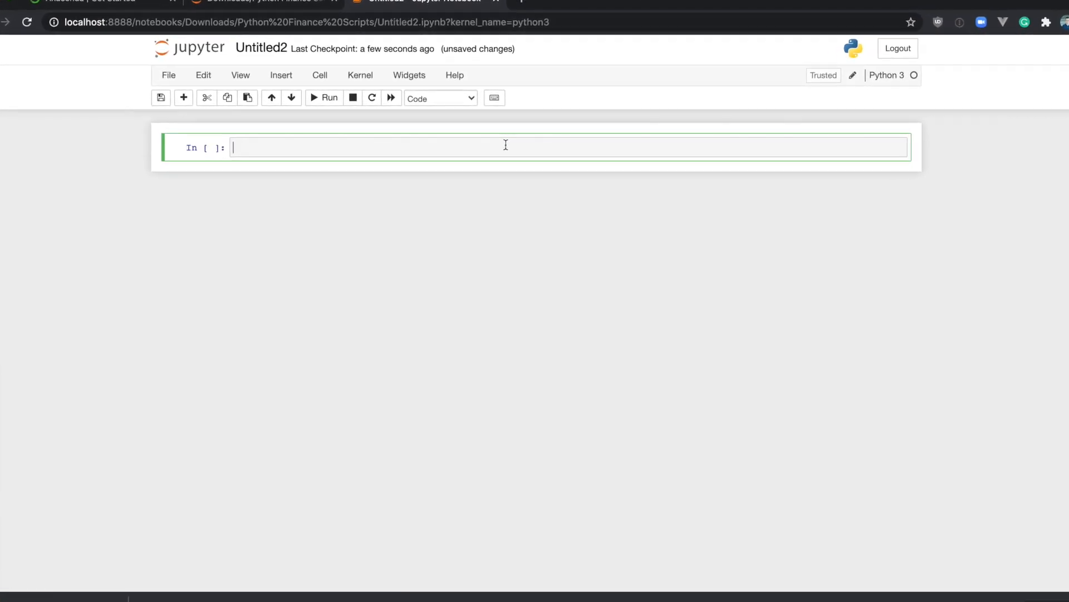
type("# Testing")
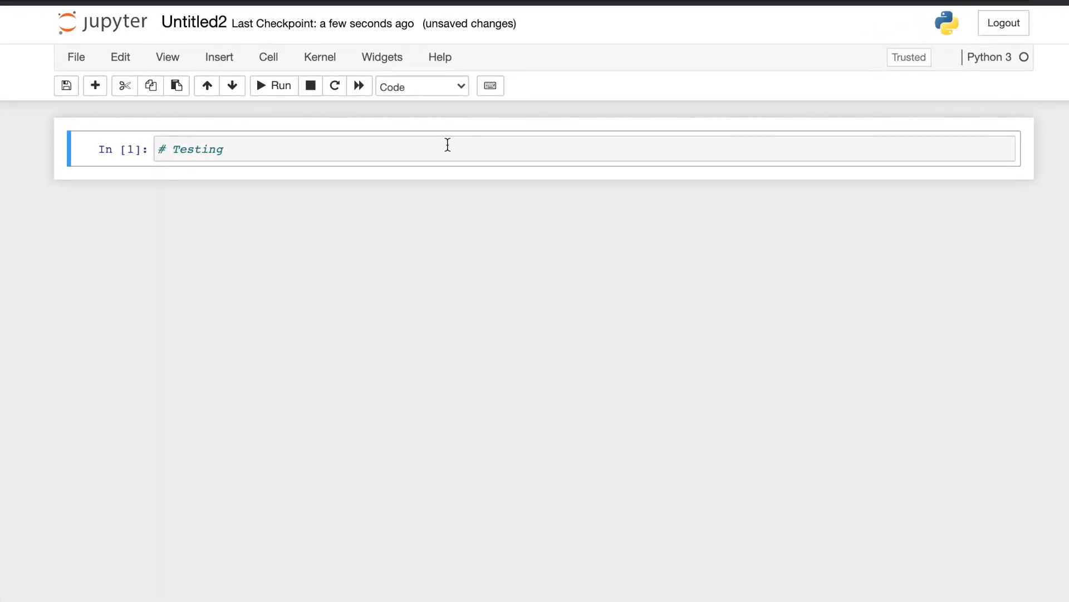
left_click(583, 11)
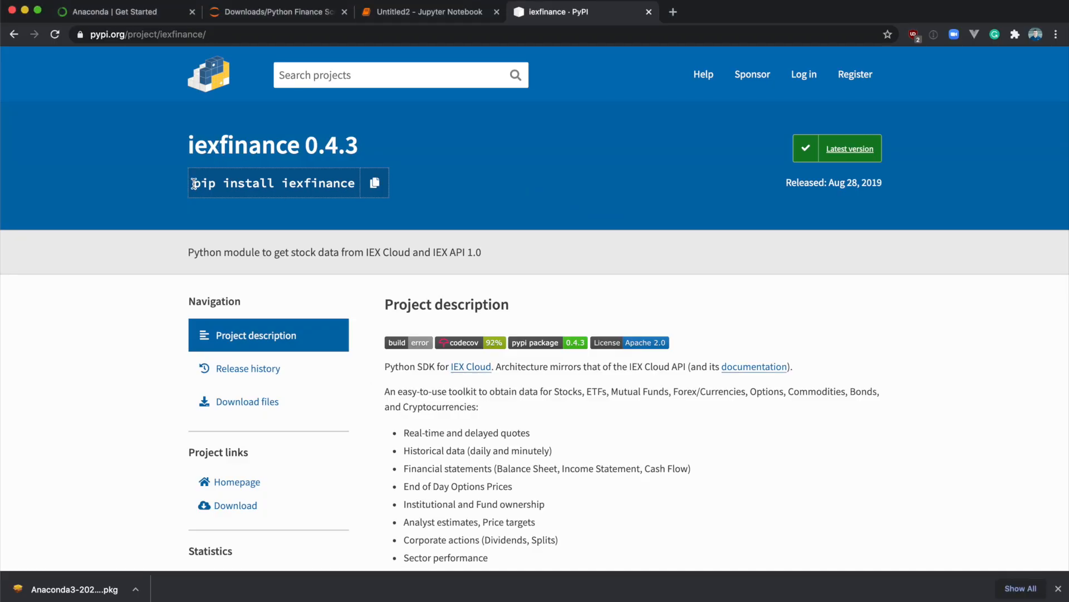
Select the 'pip install iexfinance' command on the iexfinance 0.4.3 PyPI page
triple_click(272, 183)
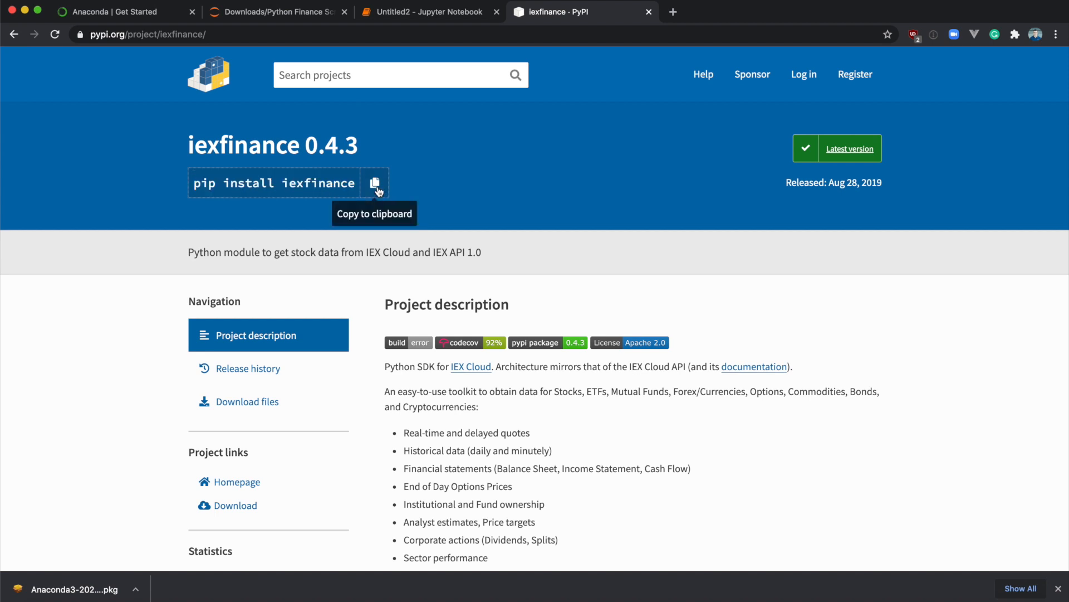
mouse_move(871, 370)
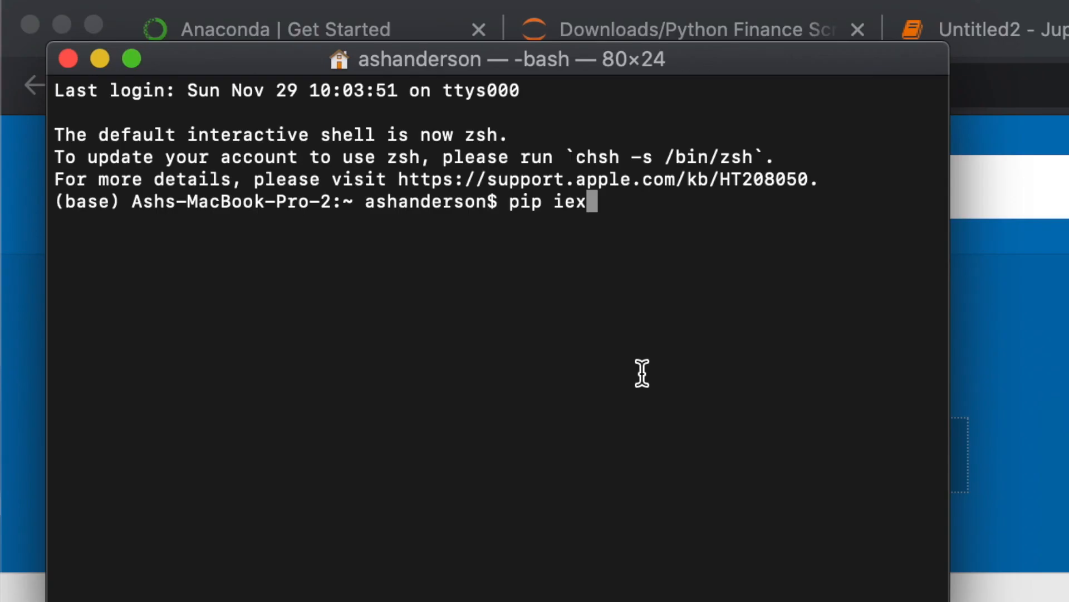
Run 'pip install iexfinance' in Terminal
type("nstall iexfinance")
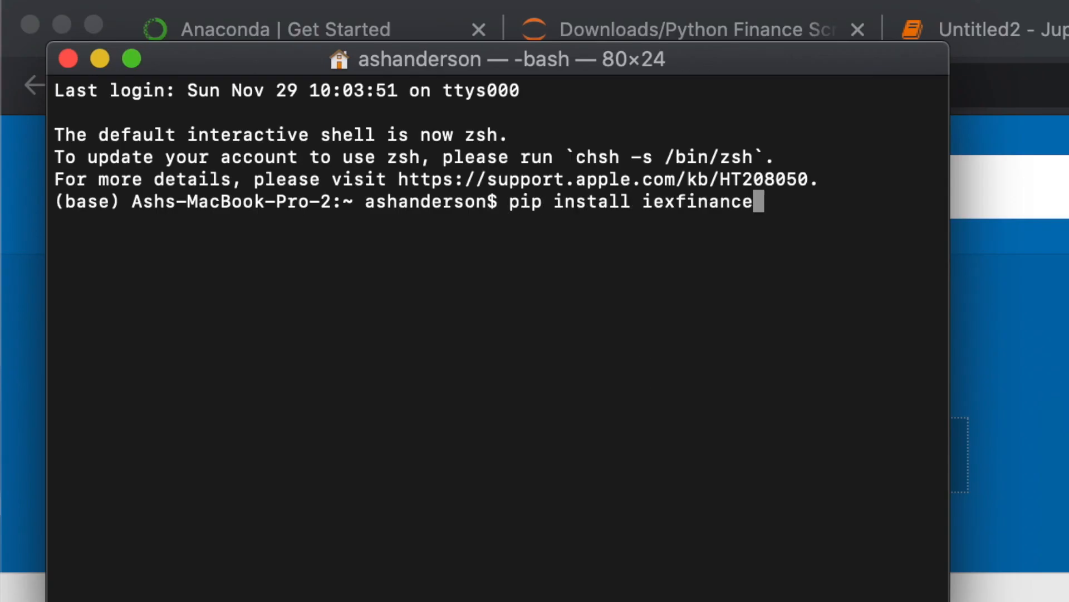
key("Return")
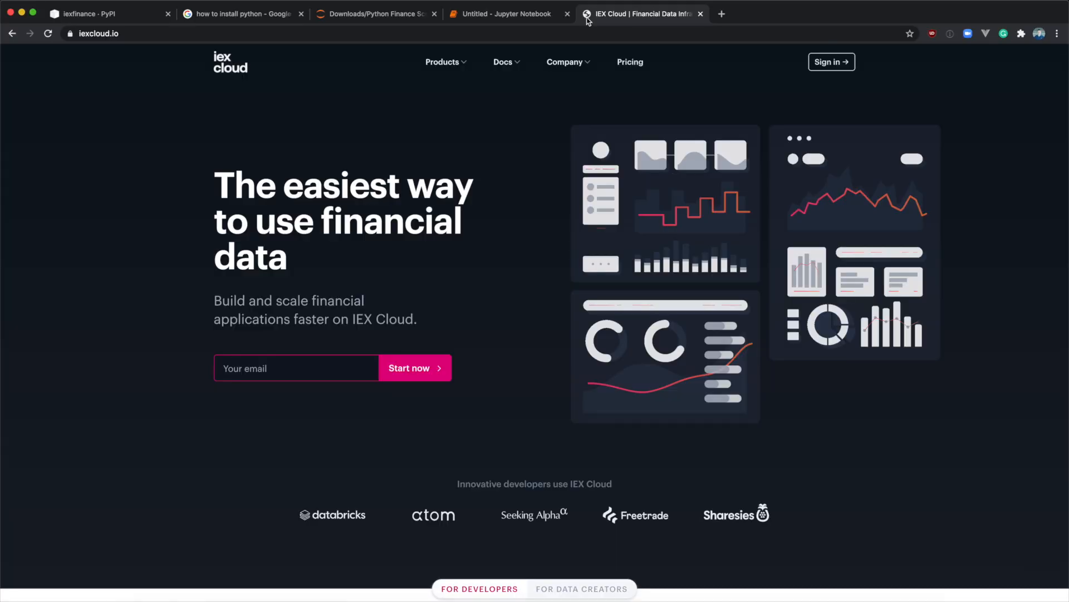
mouse_move(831, 61)
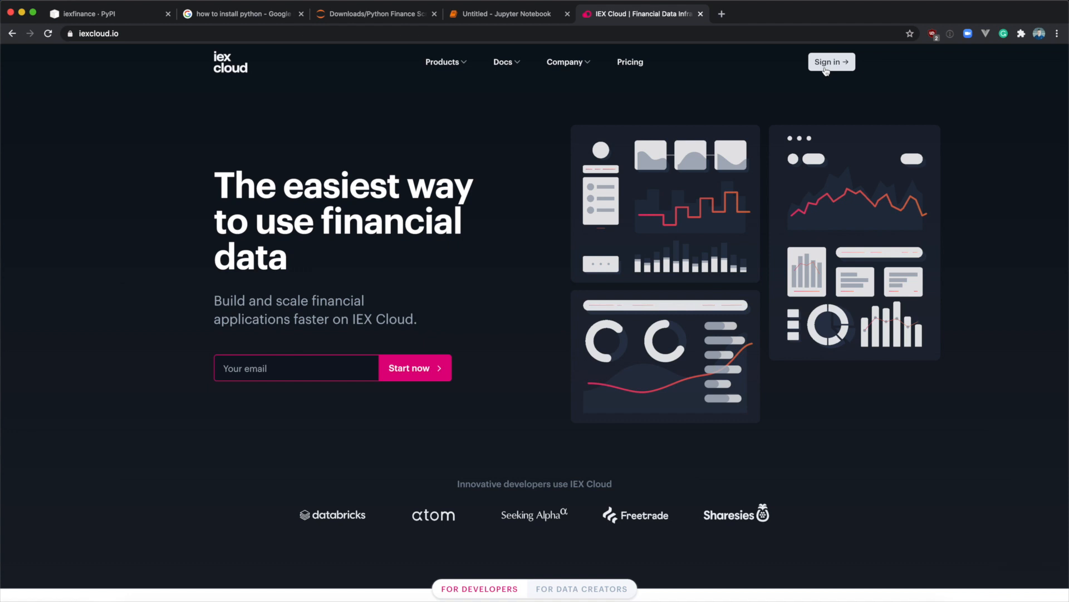
Create an individual IEX Cloud account and select the free Start plan
left_click(830, 61)
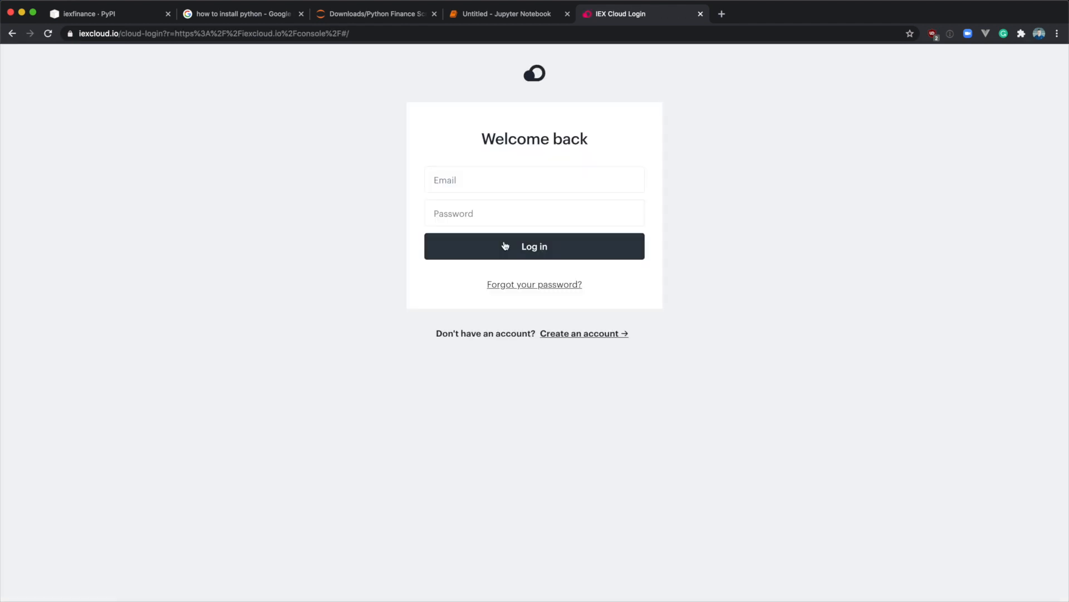
left_click(583, 333)
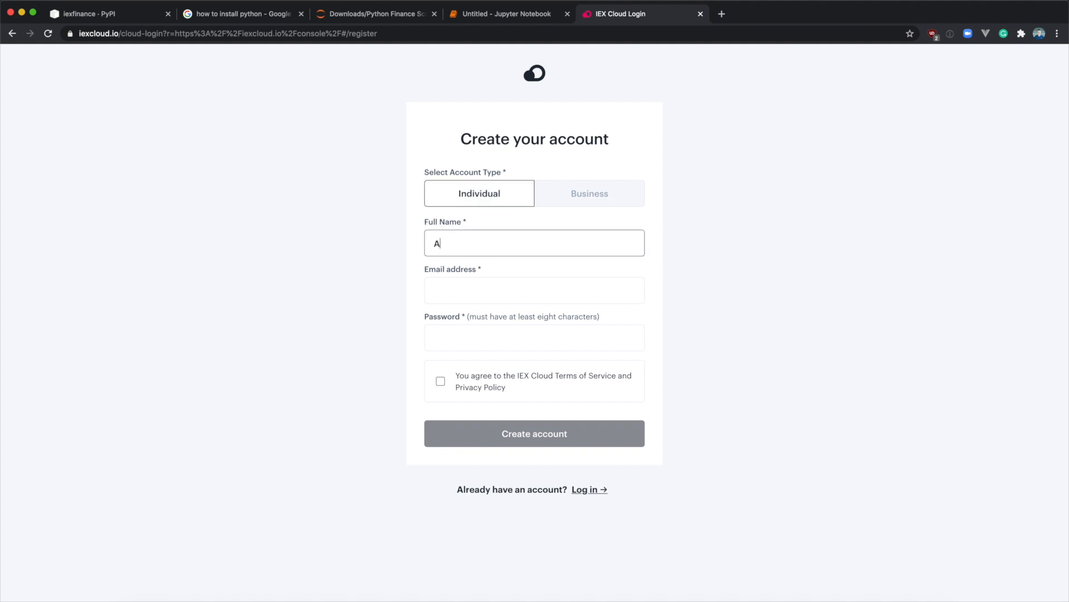
type("sh Ander")
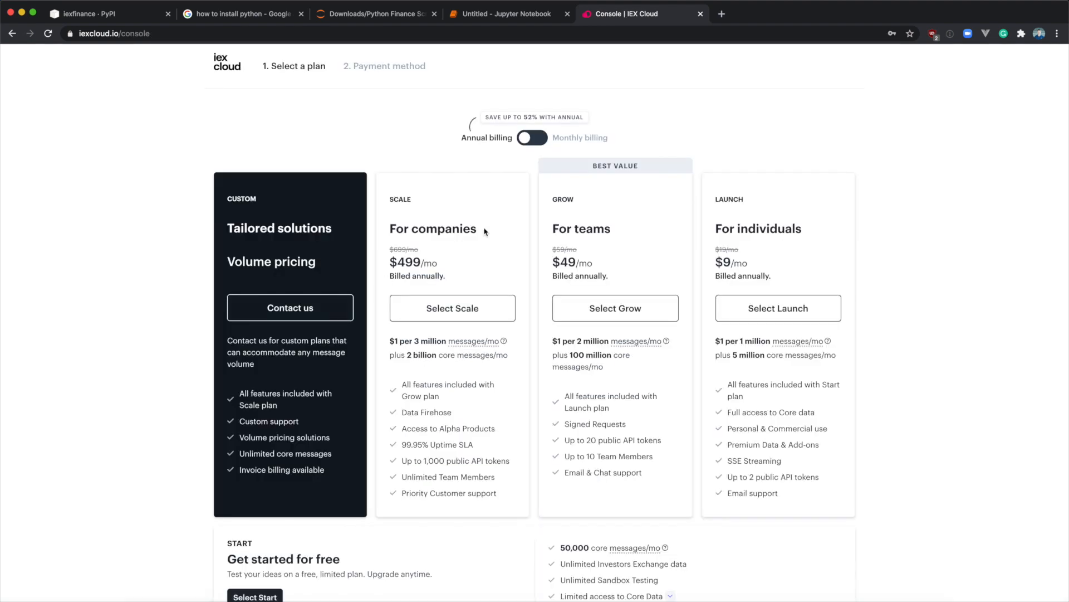
scroll("down", 3)
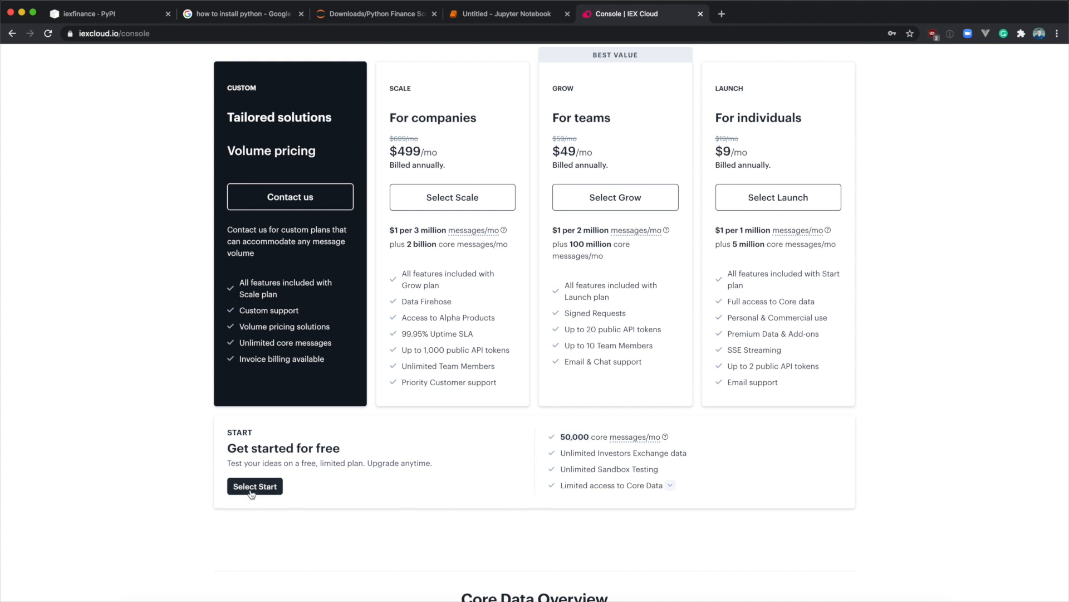
left_click(254, 486)
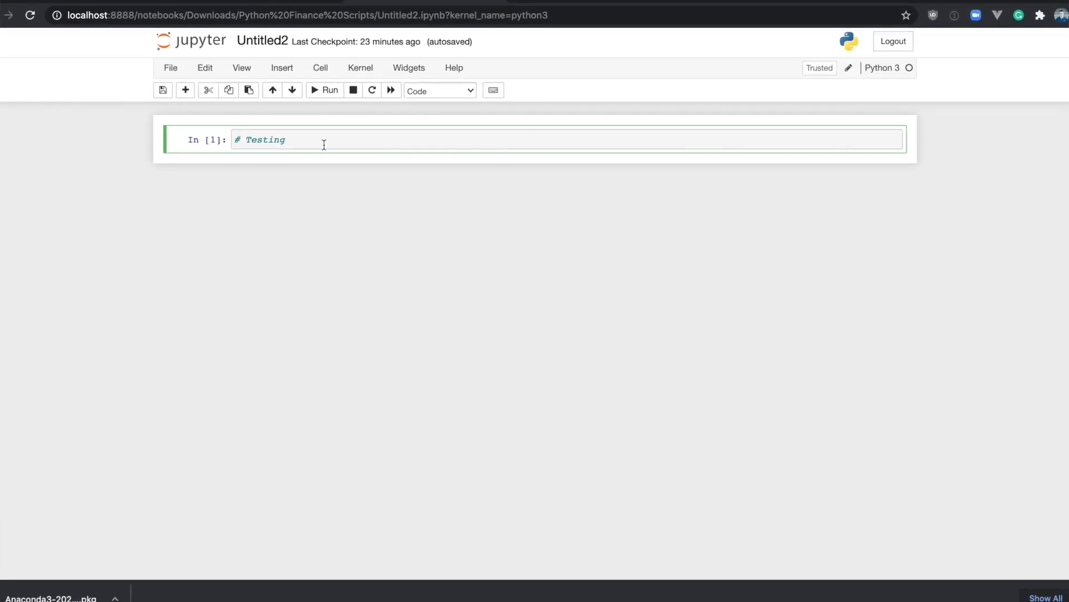
Add and run a cell with 'from iexfinance.stocks import Stock'
scroll("up", 3)
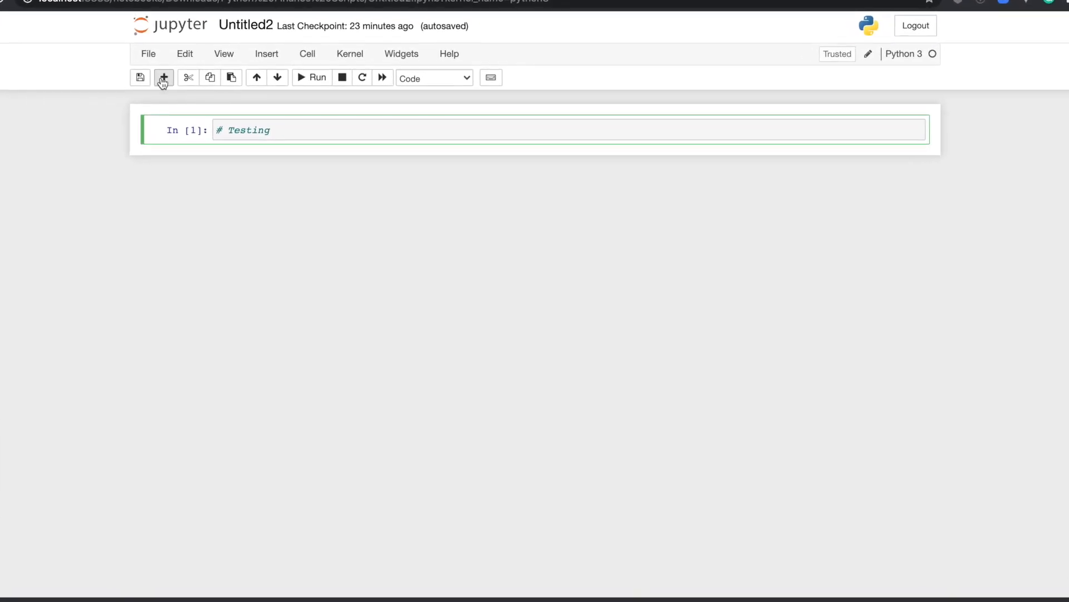
left_click(163, 77)
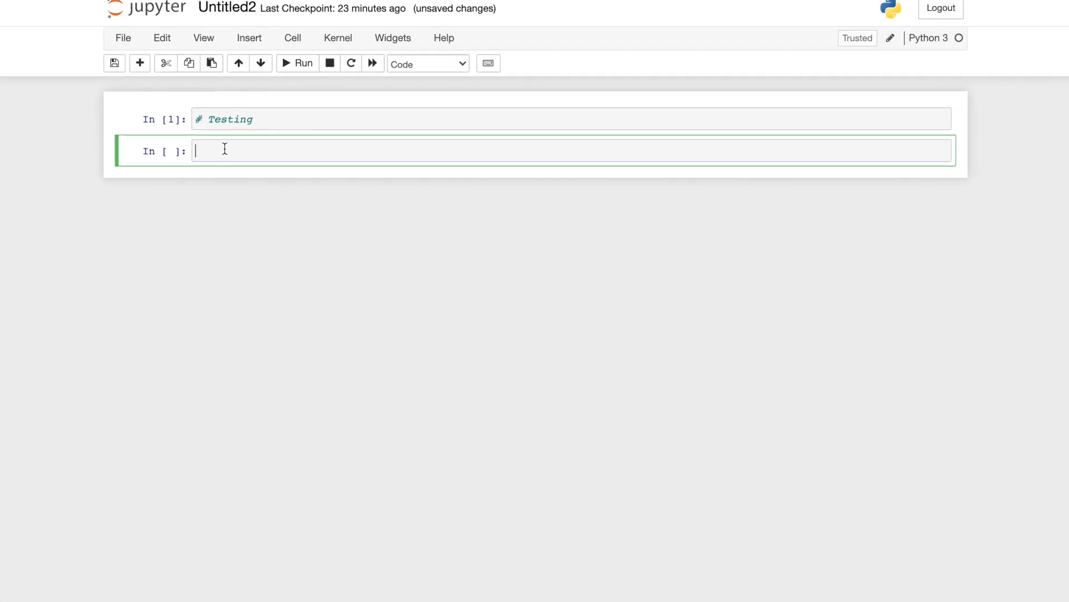
type("from iexfin")
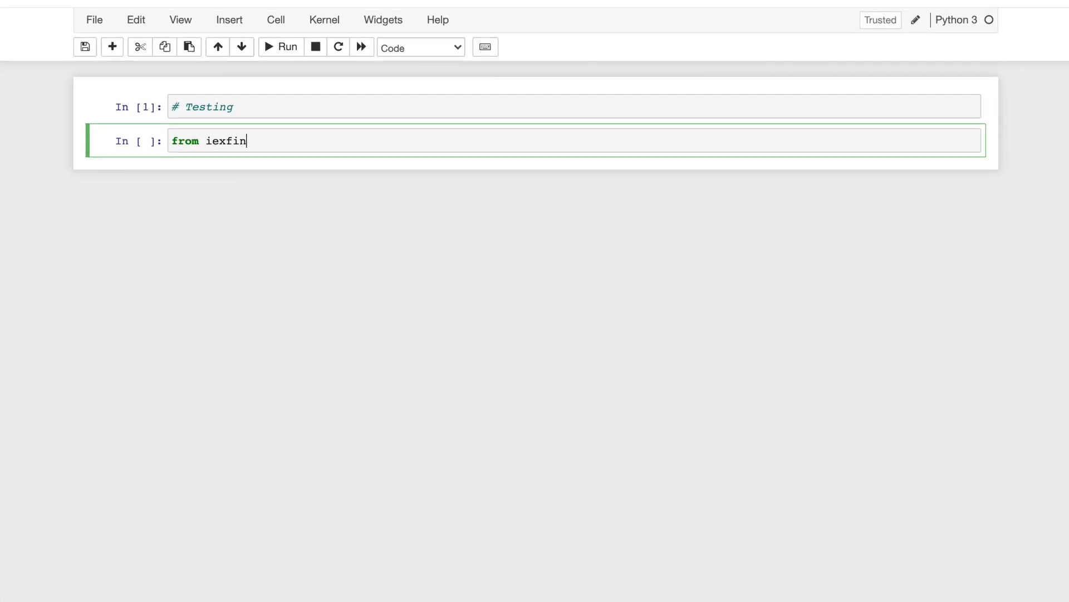
type("ance.stocks")
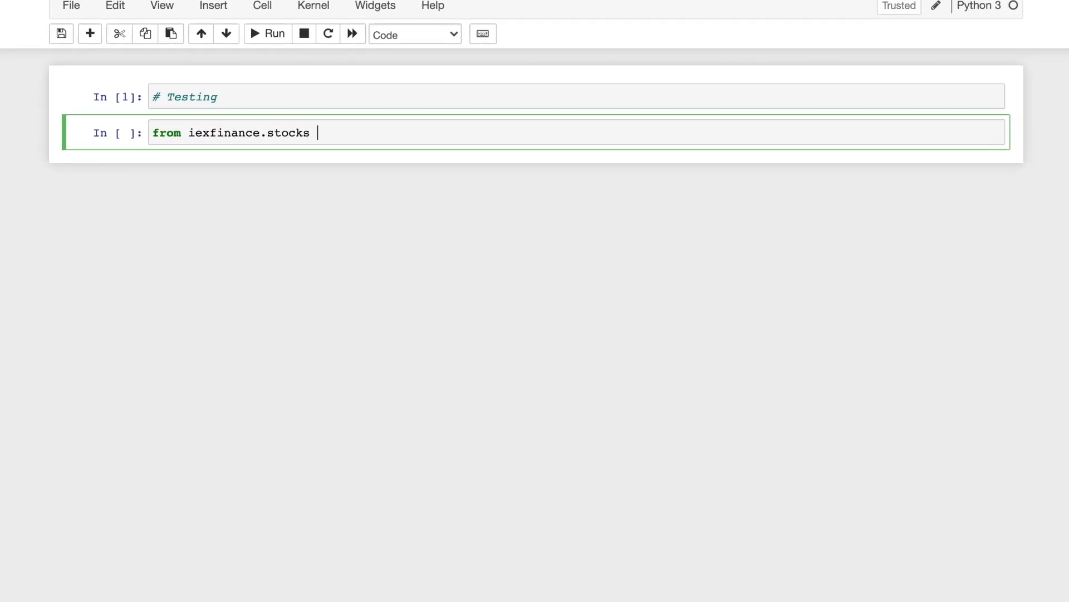
type("import Stock")
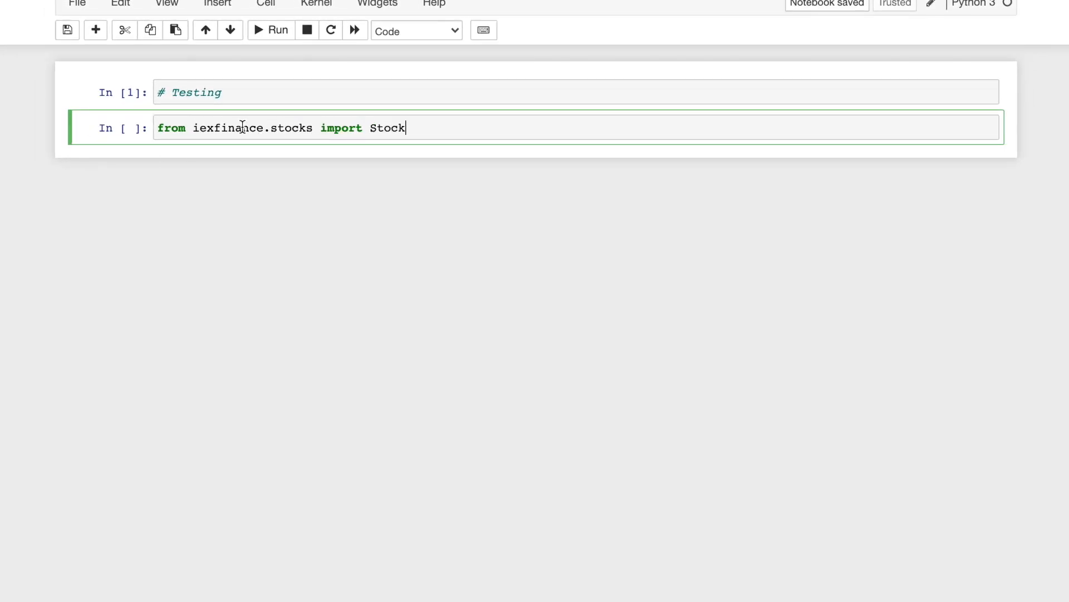
double_click(227, 127)
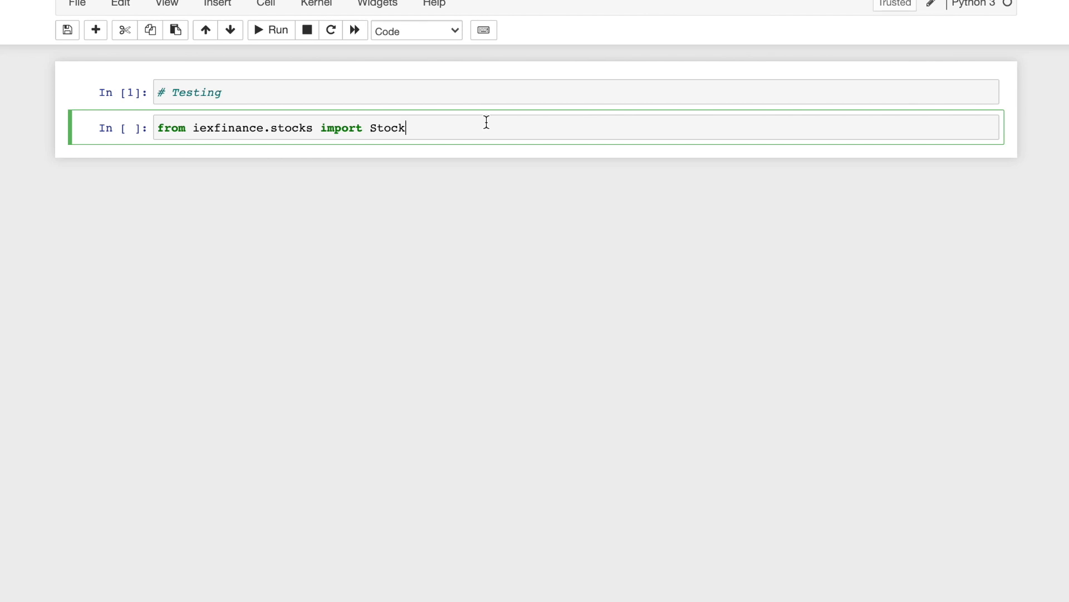
key("shift+enter")
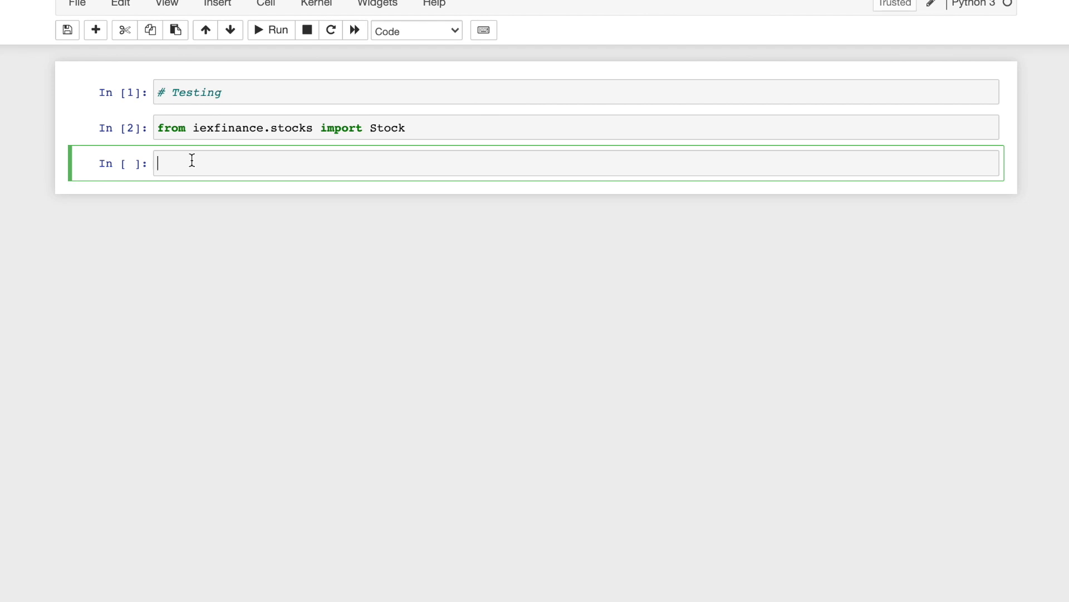
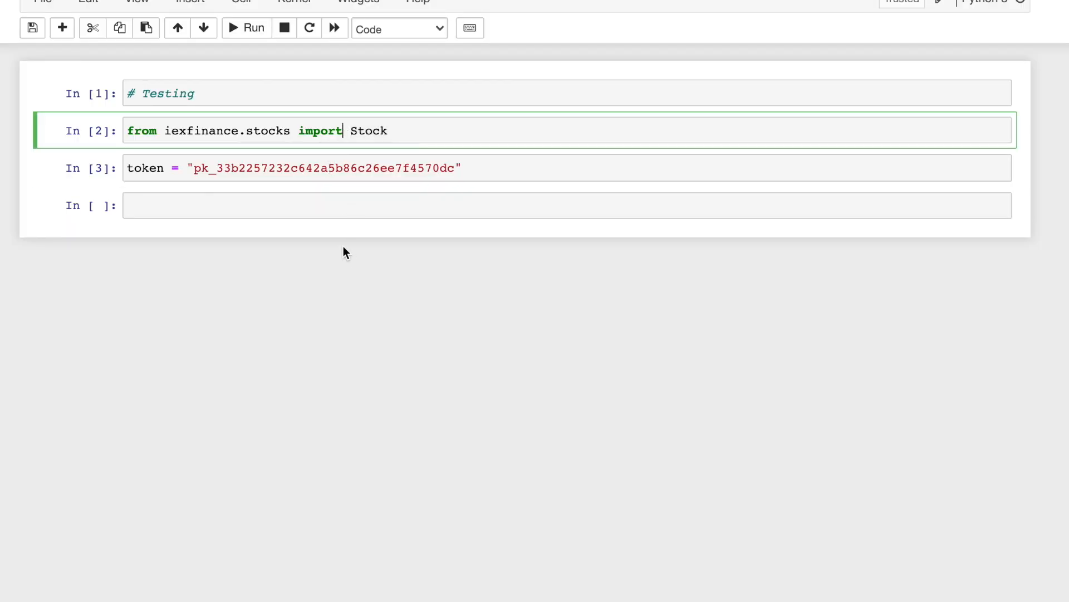
Write and run Stock("AAPL", token=token), returning an iexfinance Stock object
type("Stock")
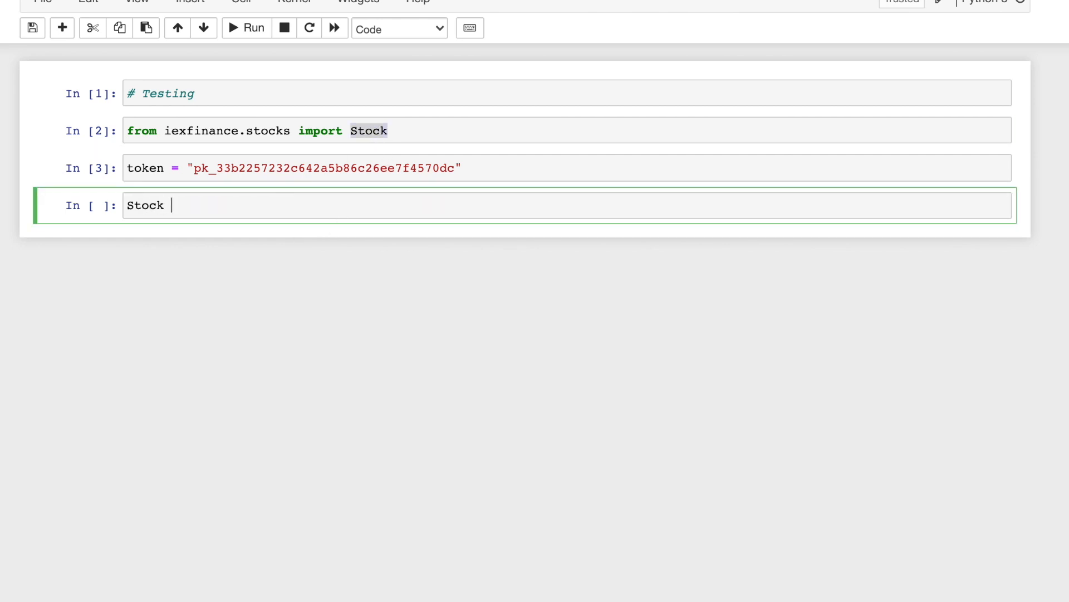
type("()")
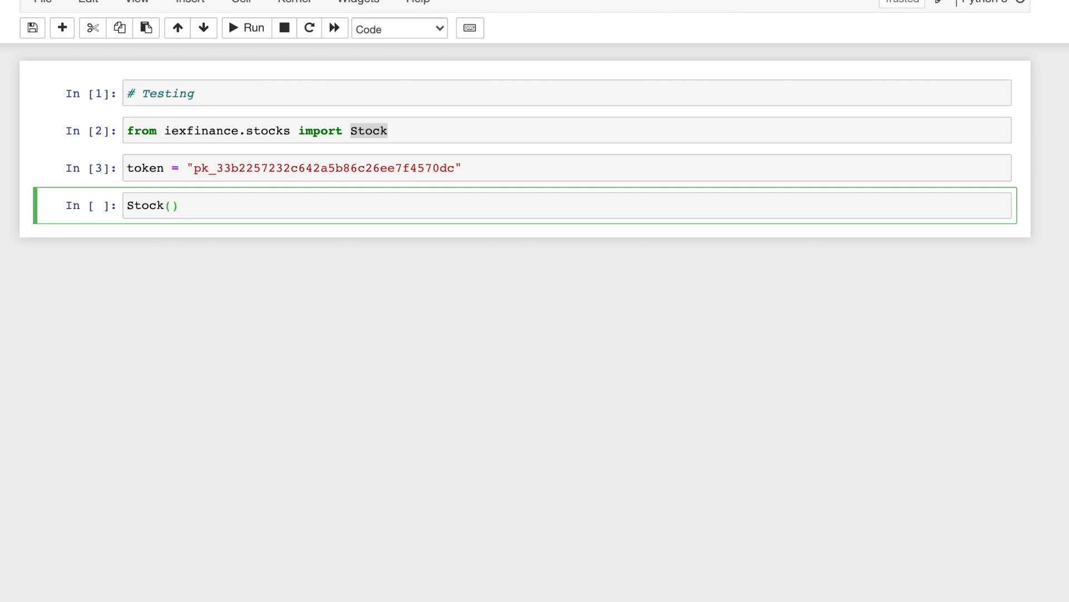
type("\"\"")
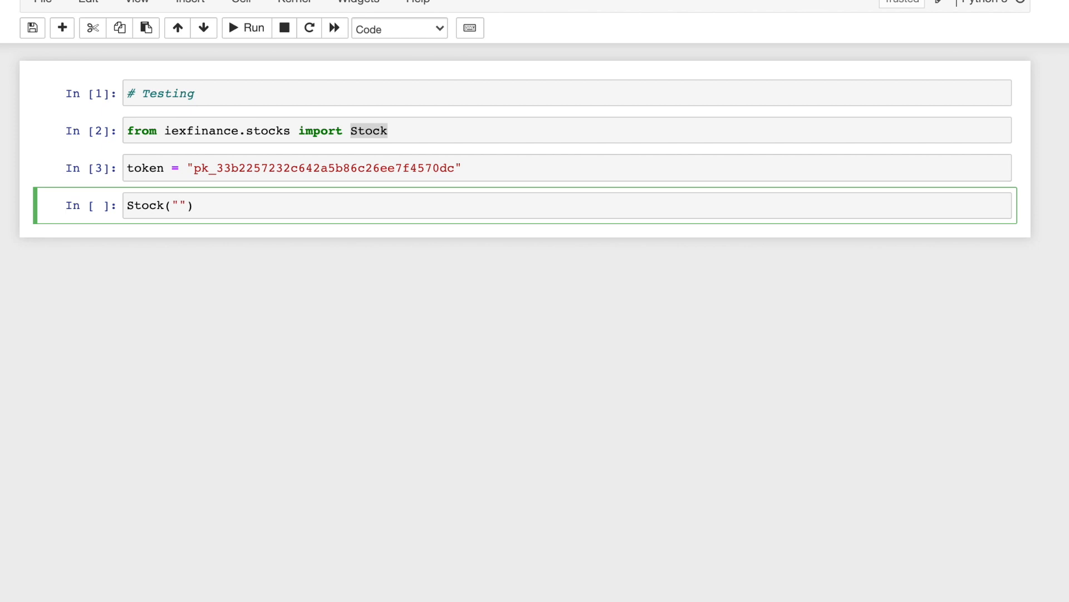
type("AAPL")
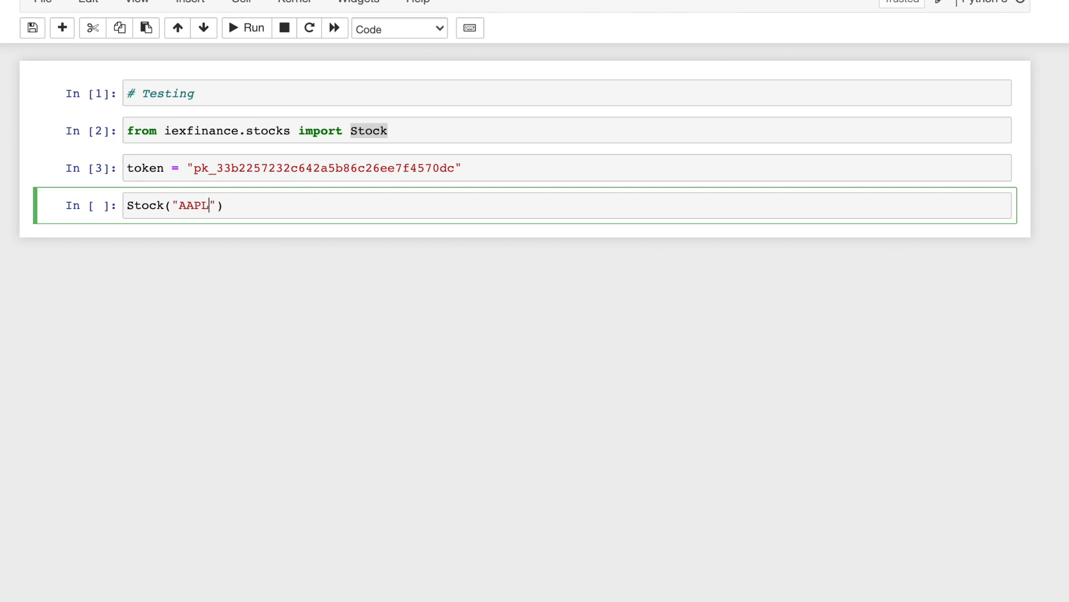
type(",")
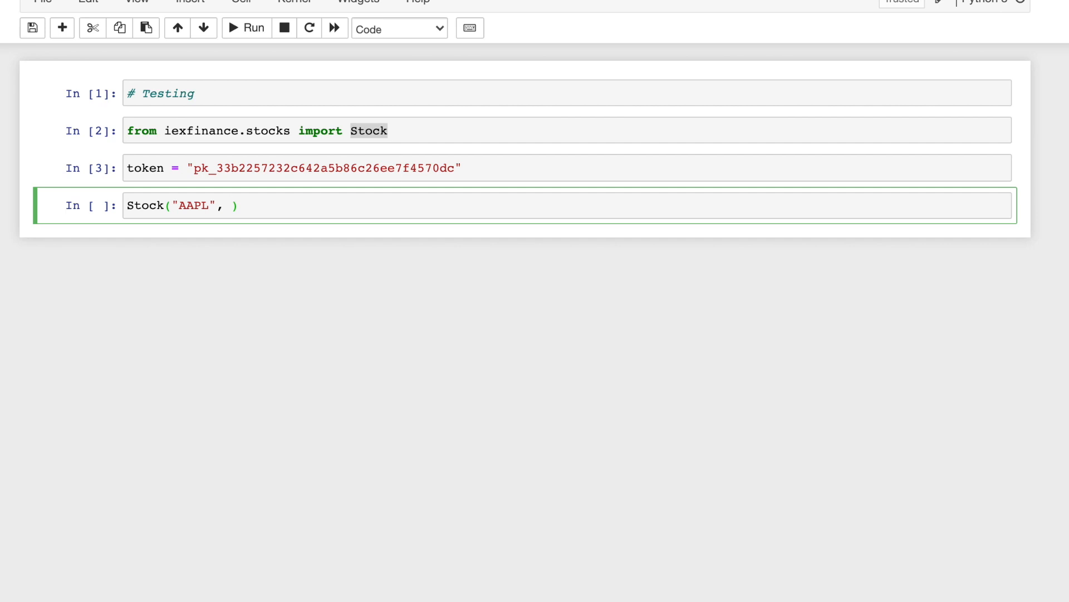
type("to")
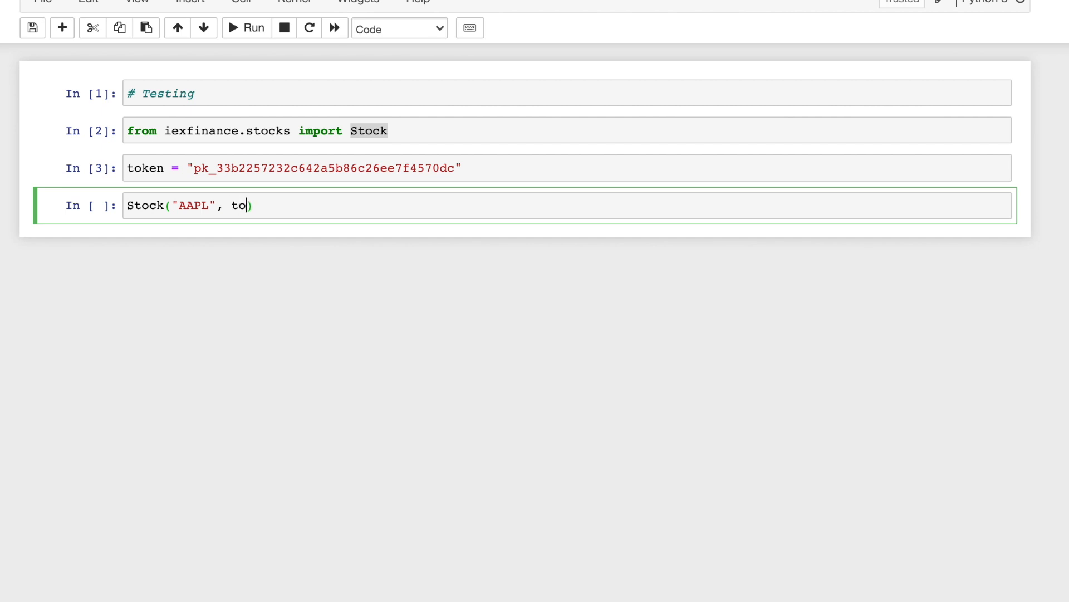
type("ken=")
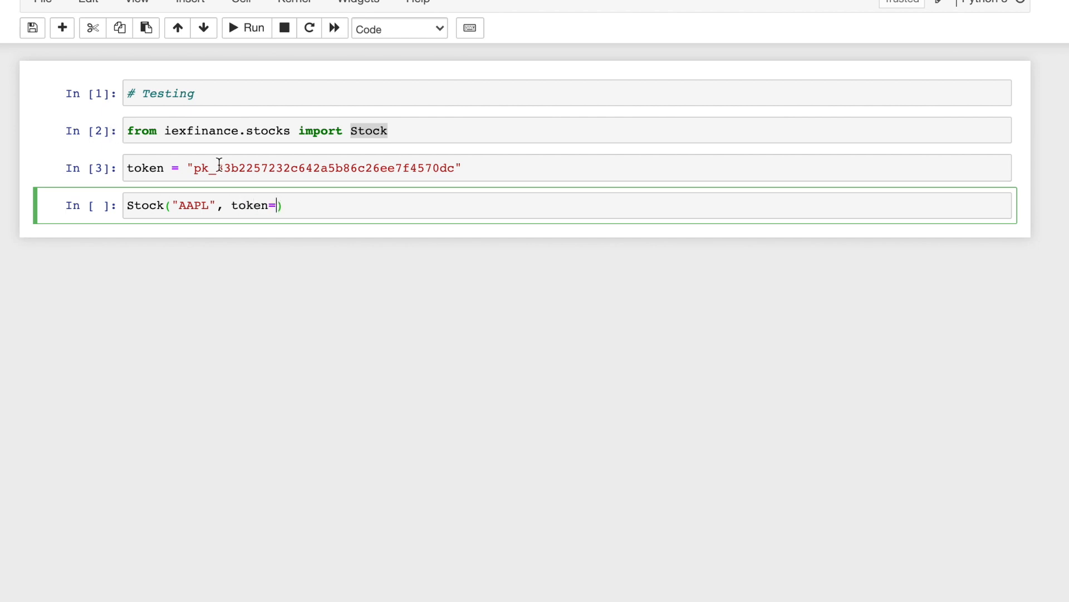
double_click(145, 168)
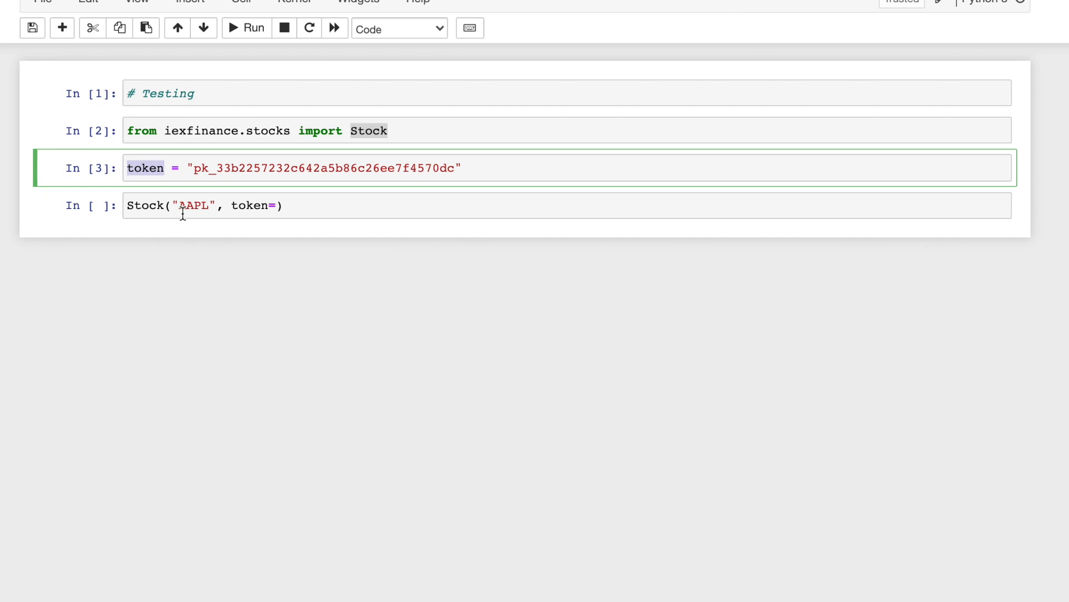
type("token")
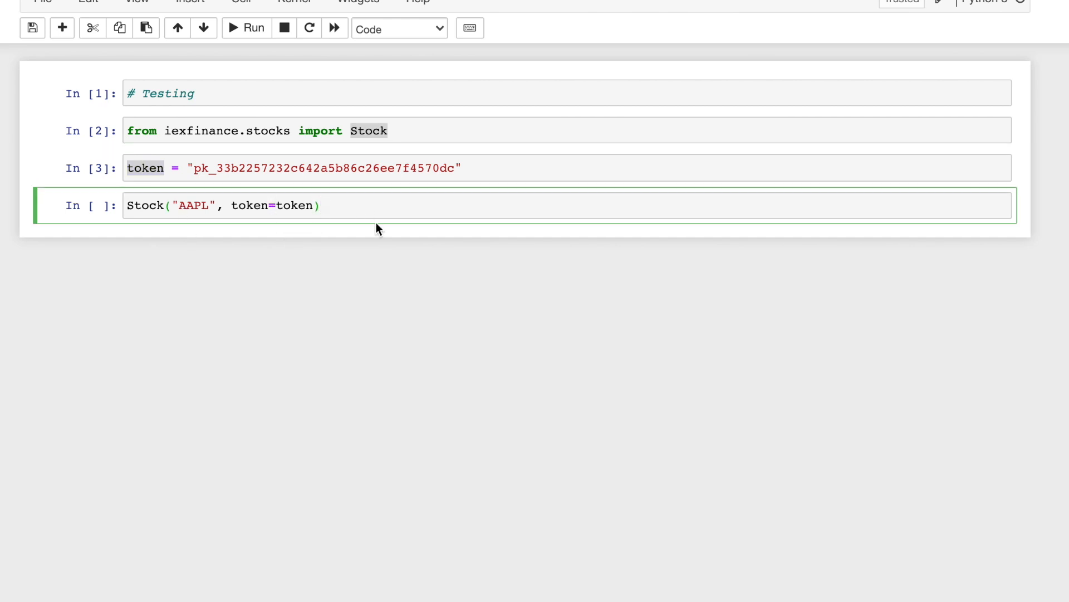
left_click(247, 28)
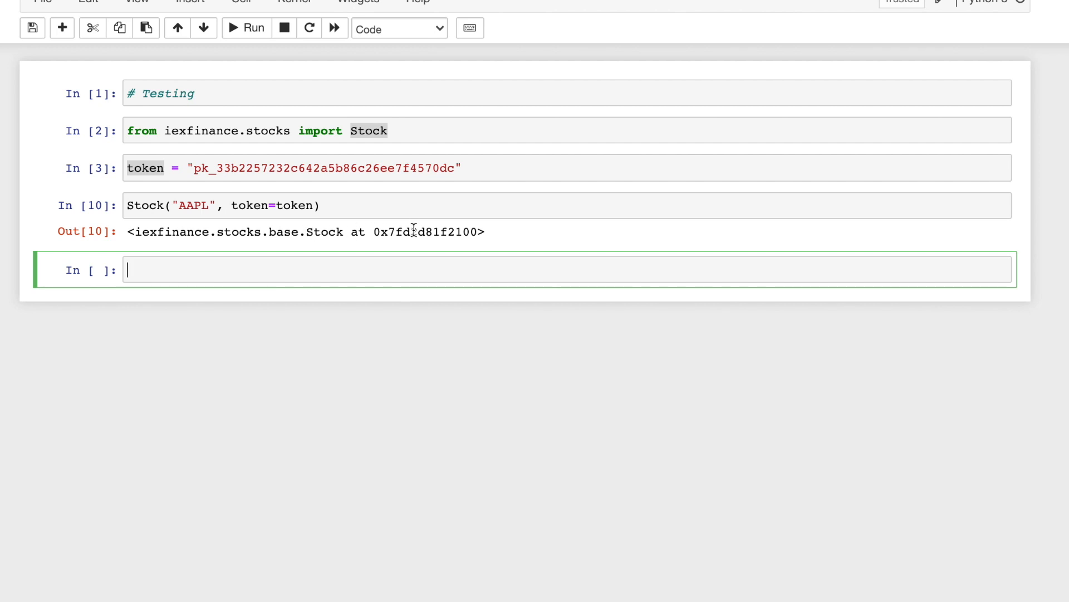
Run s = Stock("AAPL", token=token) and display s as a Stock object
left_click(409, 218)
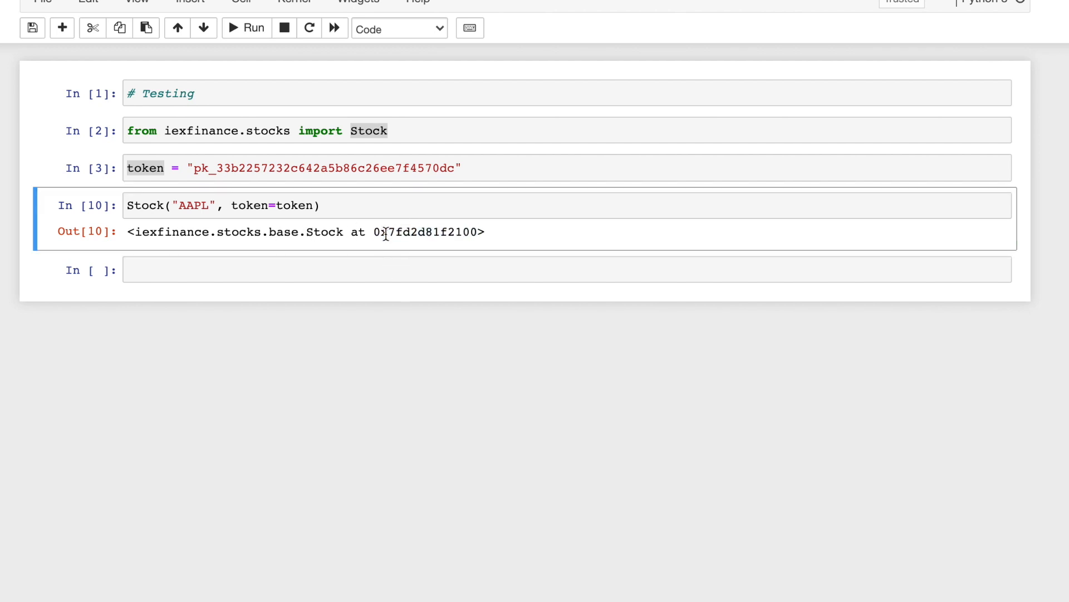
left_click(363, 268)
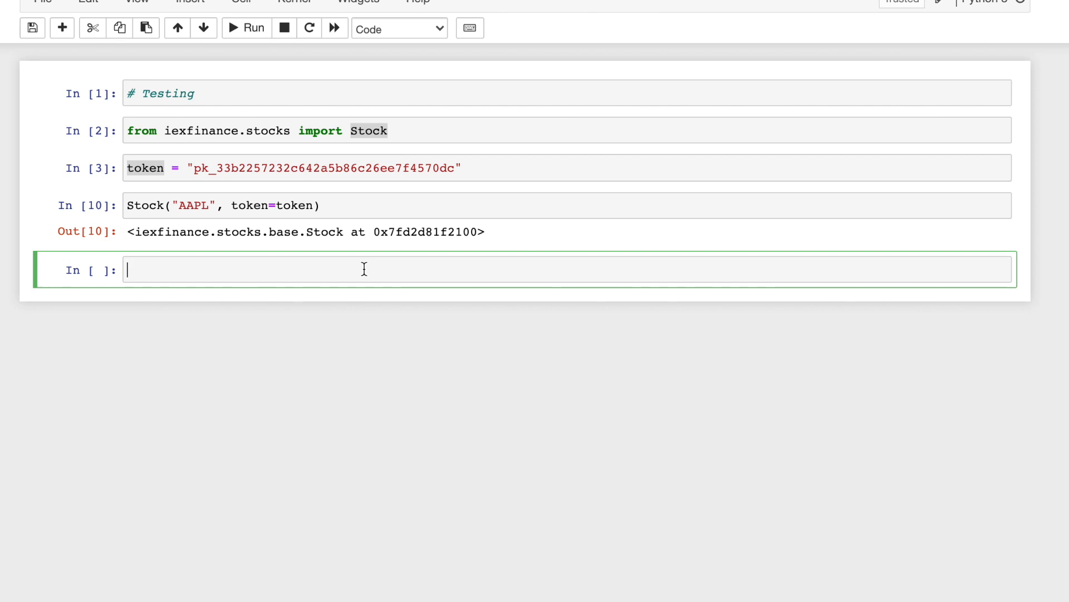
type("s =")
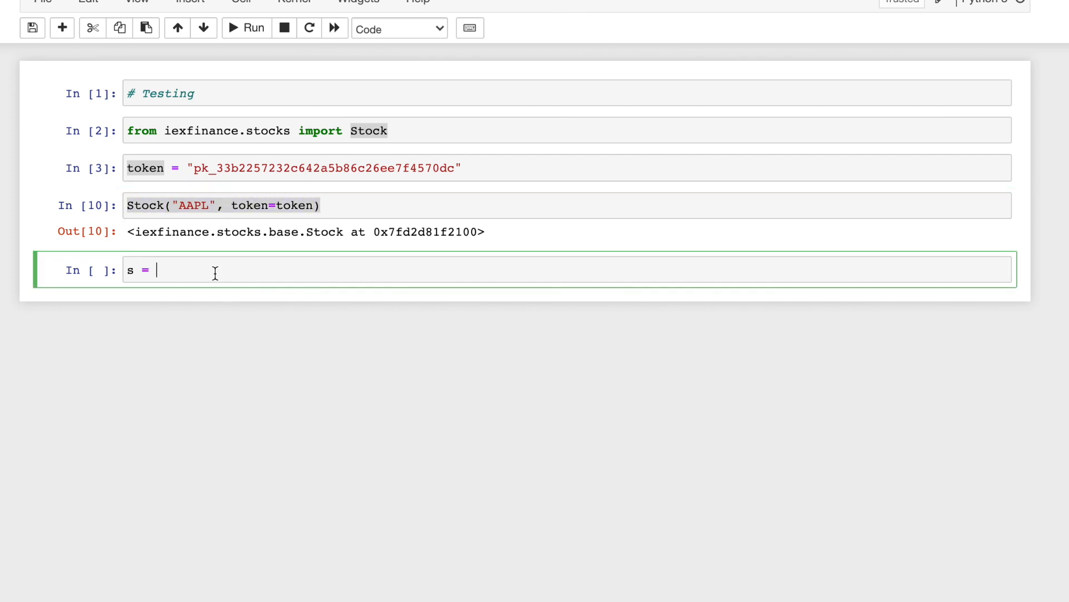
type("Stock(\"AAPL\", token=token)")
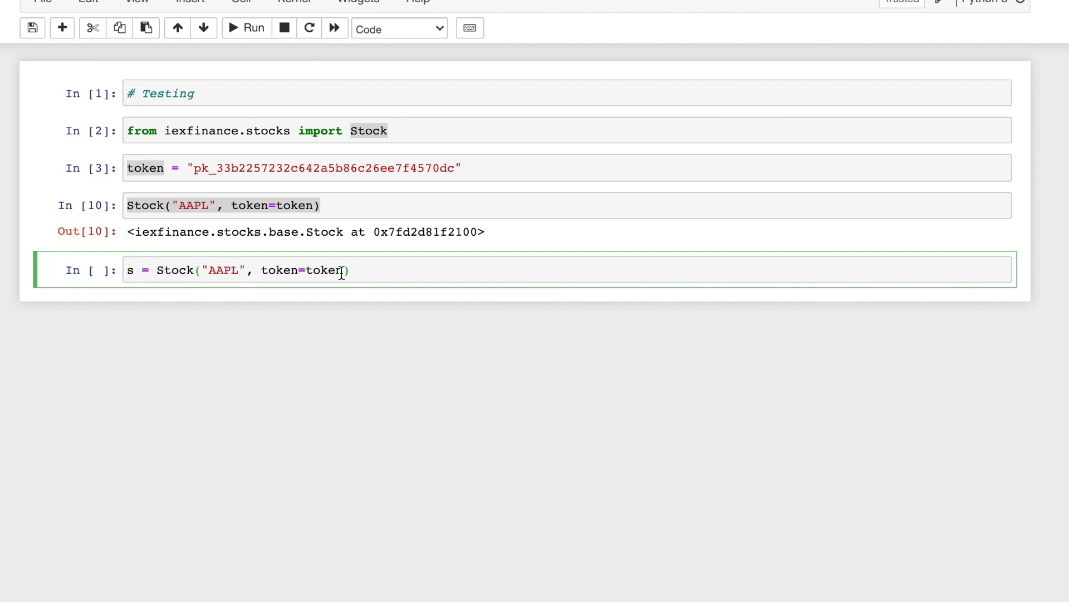
mouse_move(374, 270)
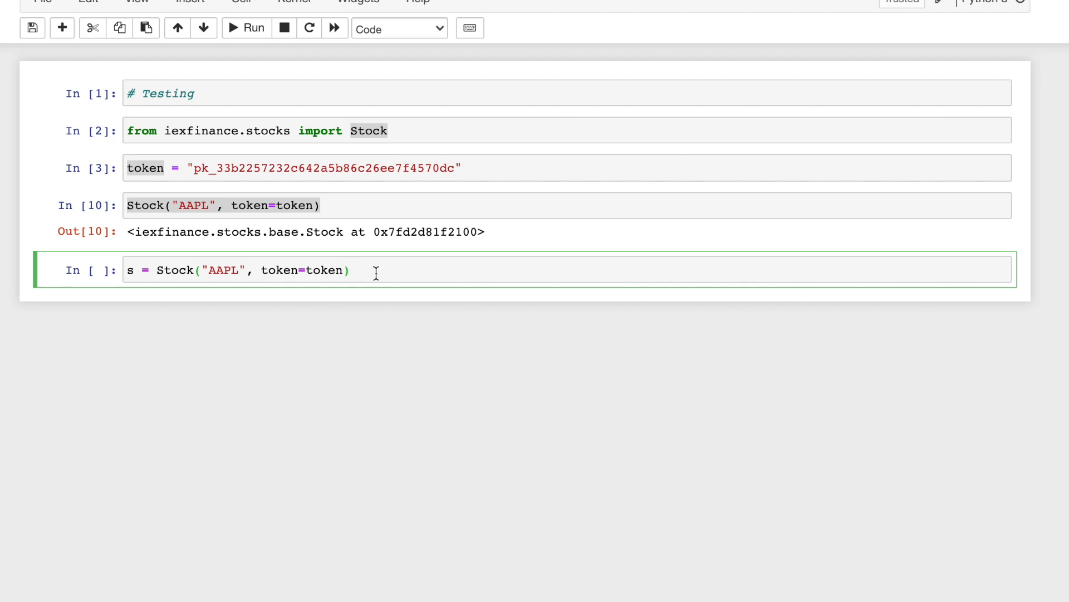
key("shift+enter")
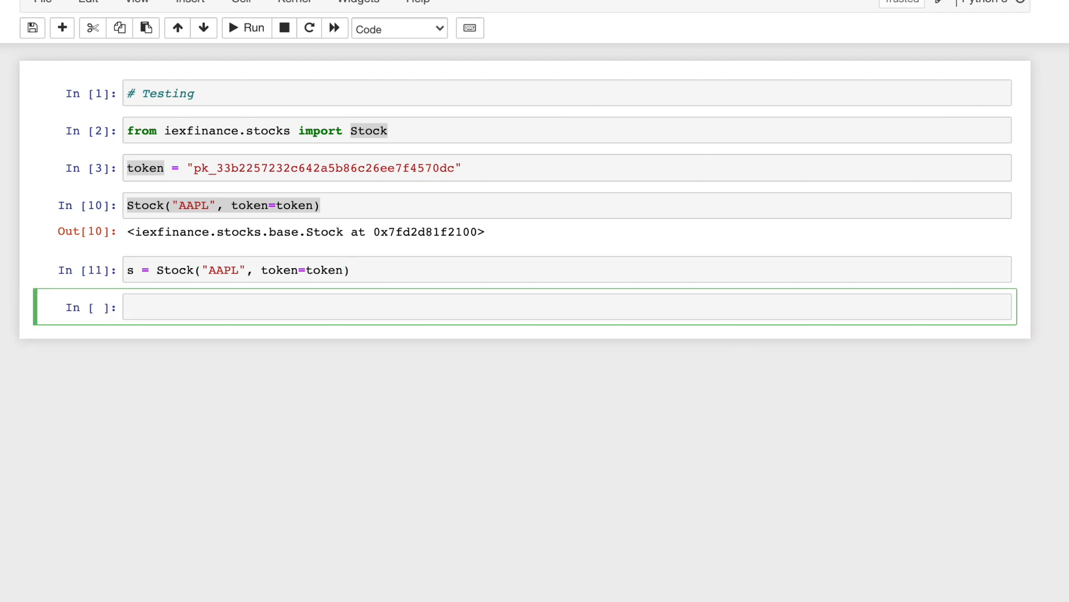
left_click(272, 307)
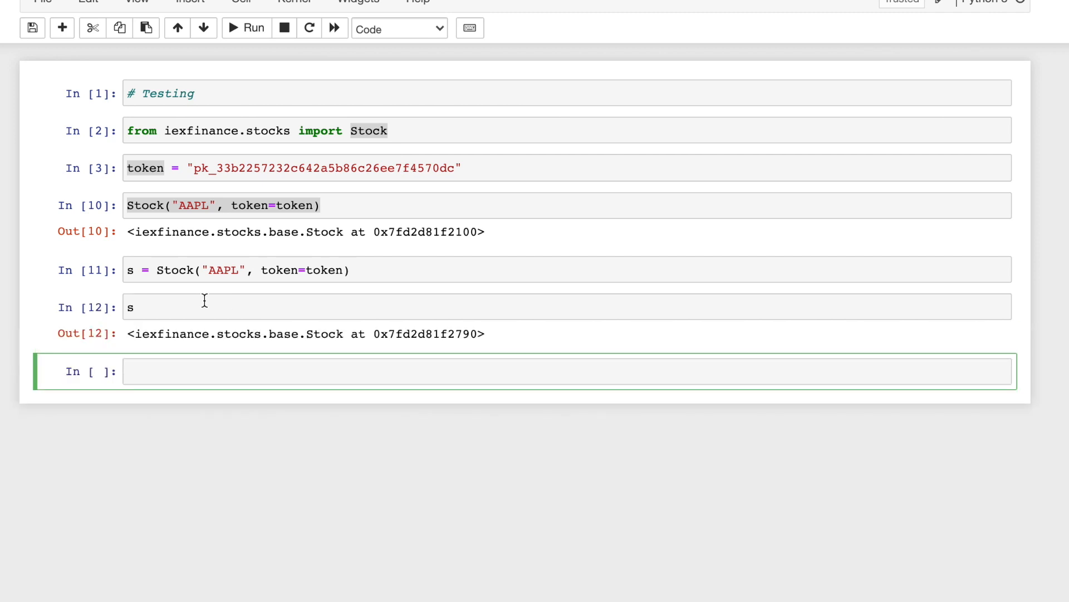
mouse_move(257, 347)
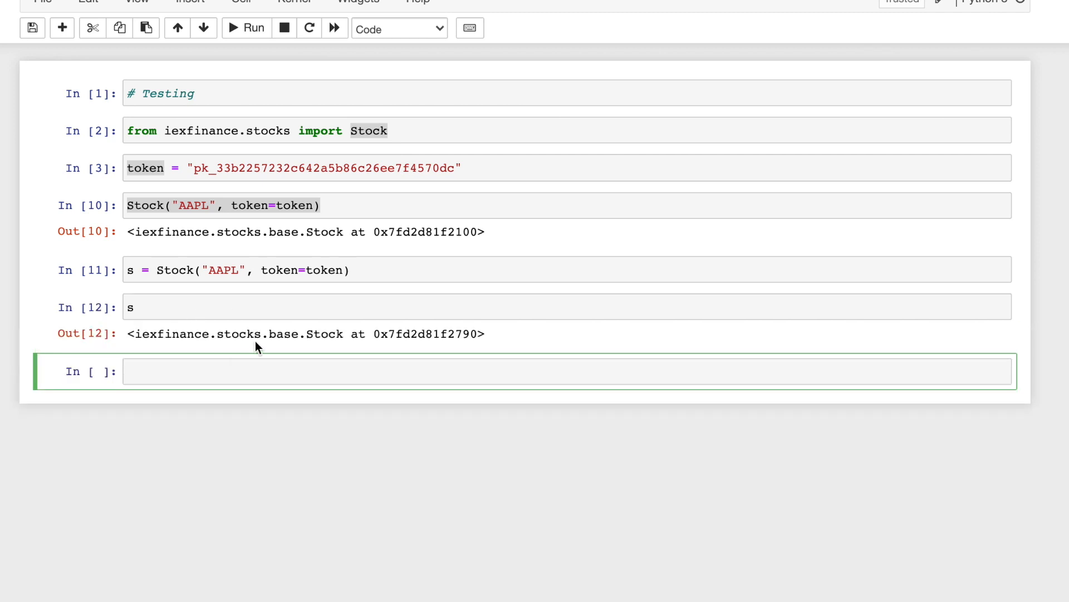
double_click(428, 333)
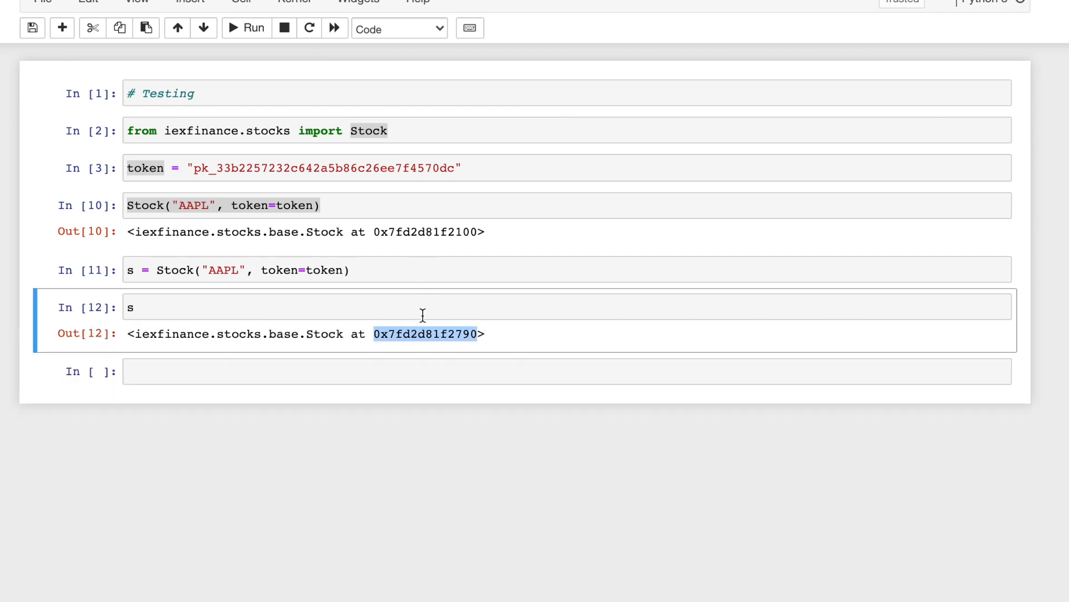
mouse_move(323, 374)
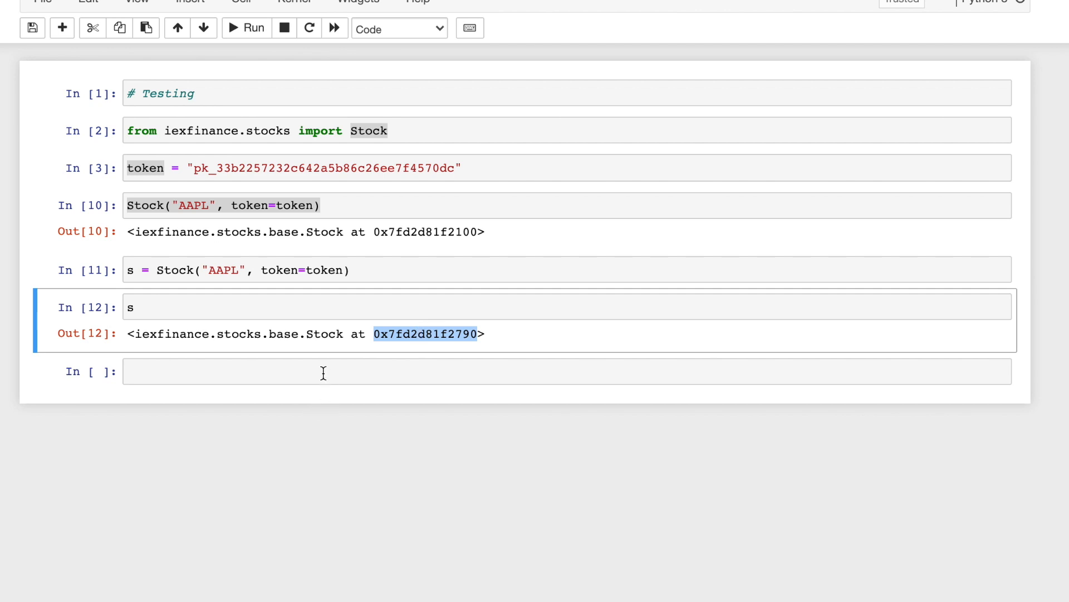
Run s.get_quote() and scroll through AAPL's full quote dictionary output
left_click(323, 371)
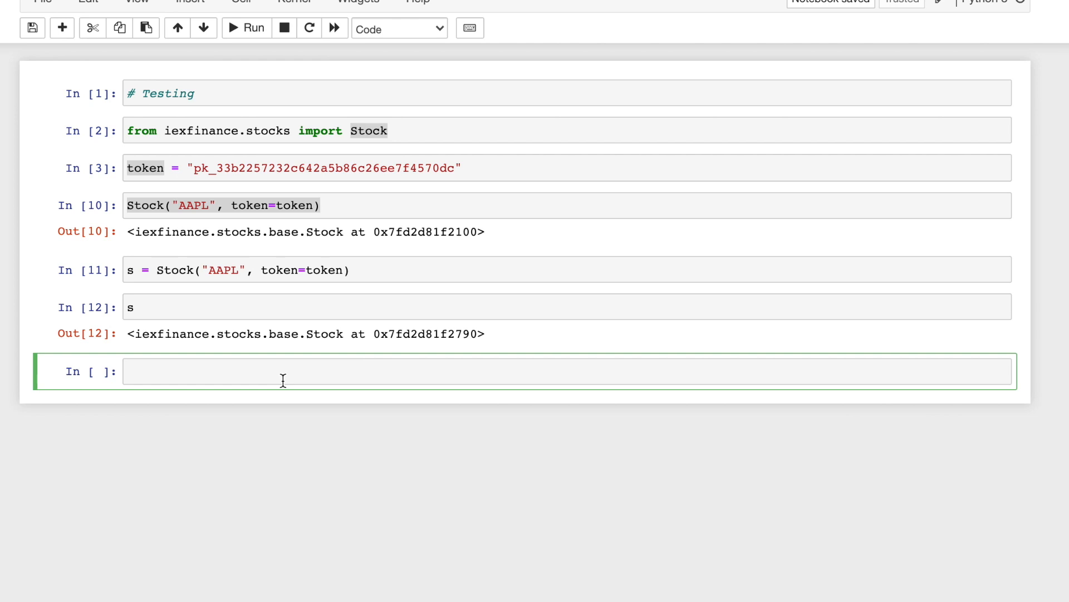
type("s.g")
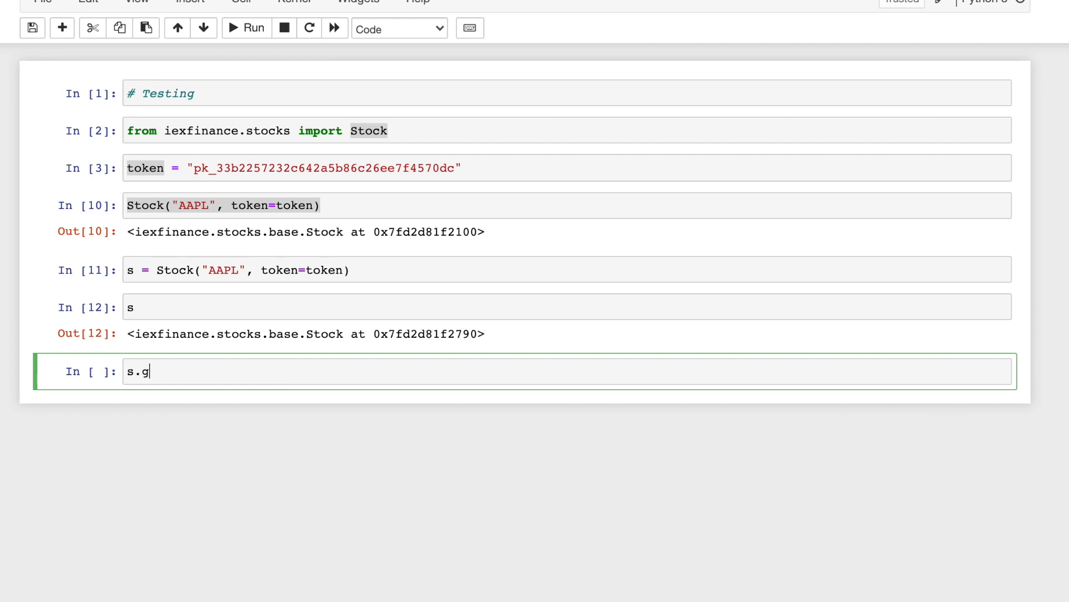
type("et_quote")
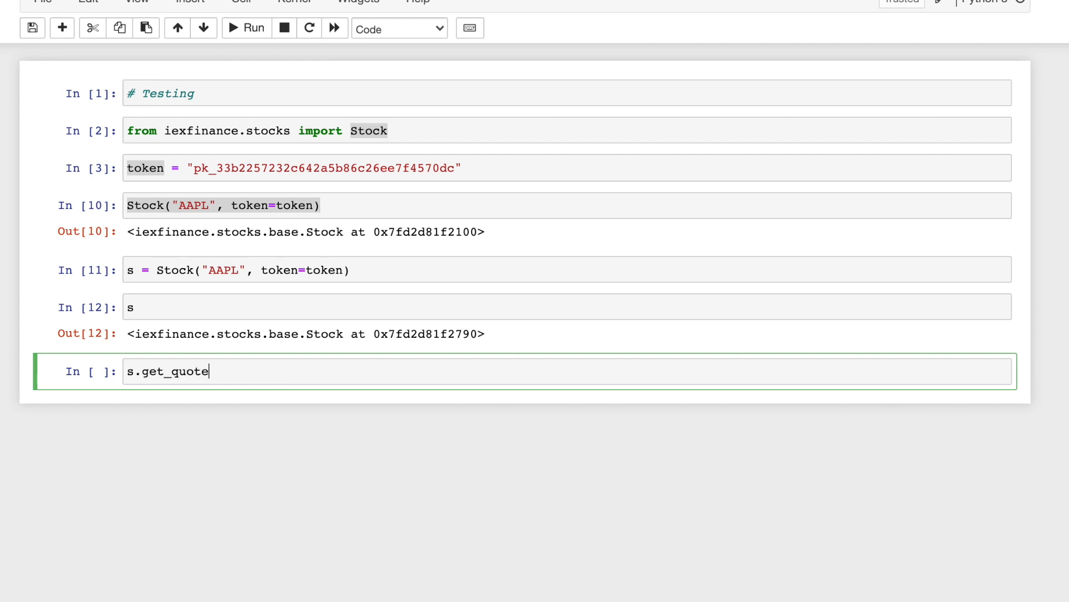
type("()")
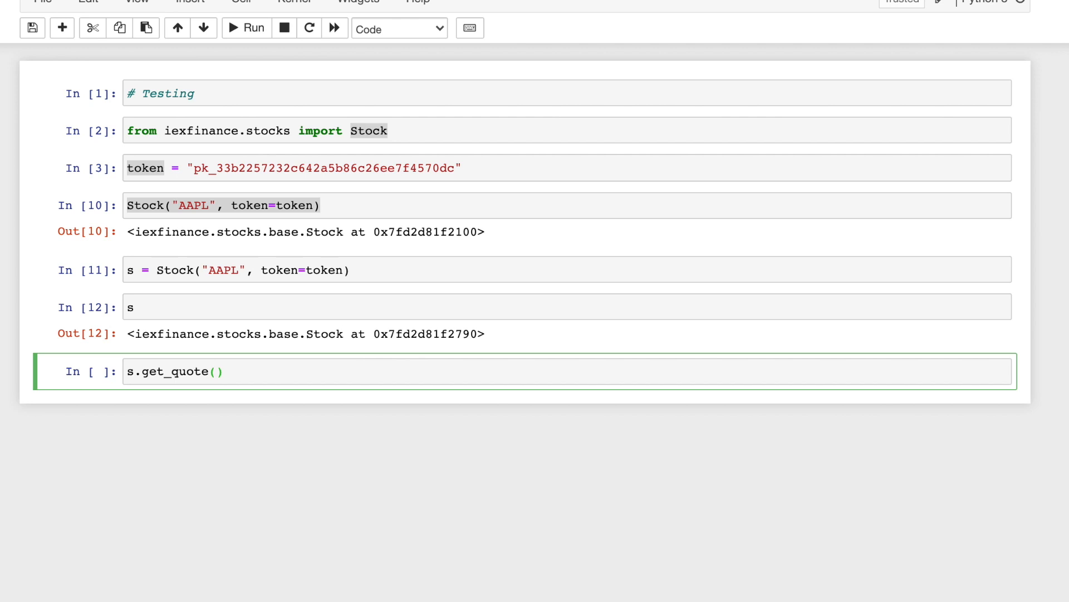
left_click(252, 28)
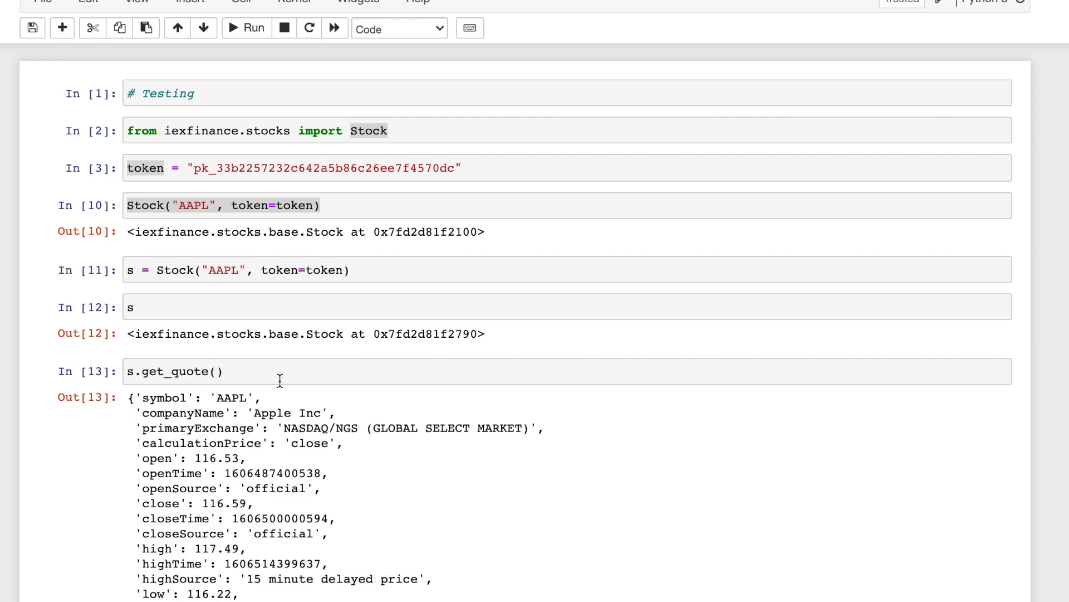
scroll("down", 3)
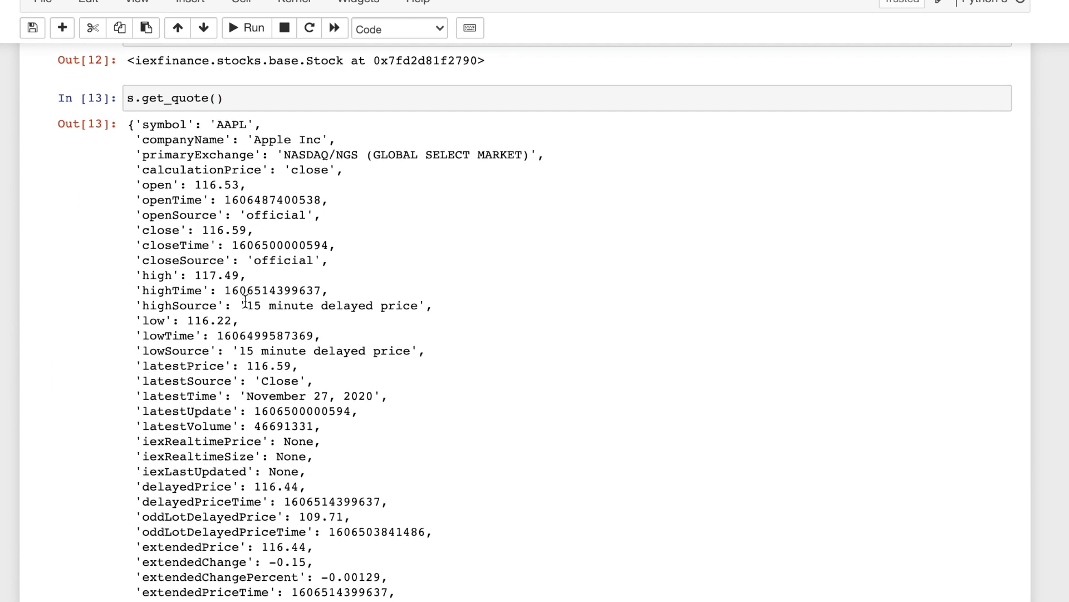
scroll("down", 3)
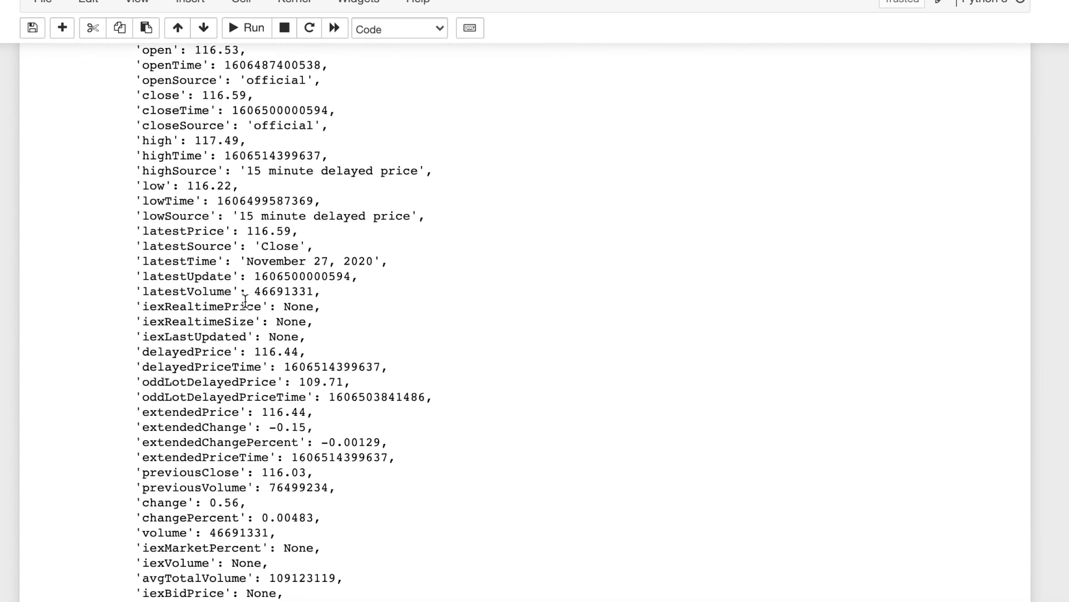
scroll("down", 3)
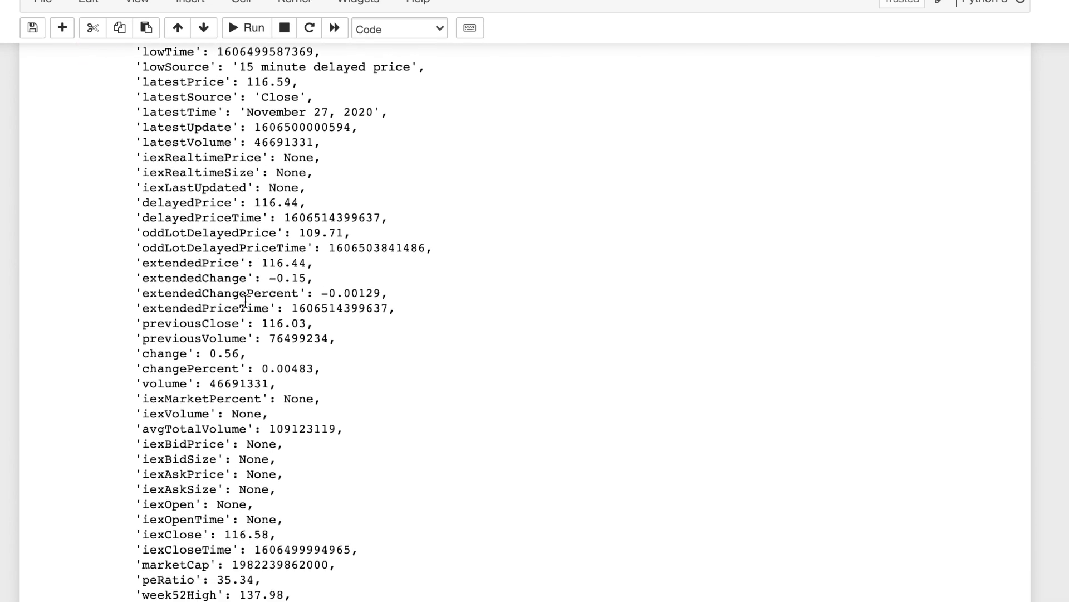
scroll("down", 3)
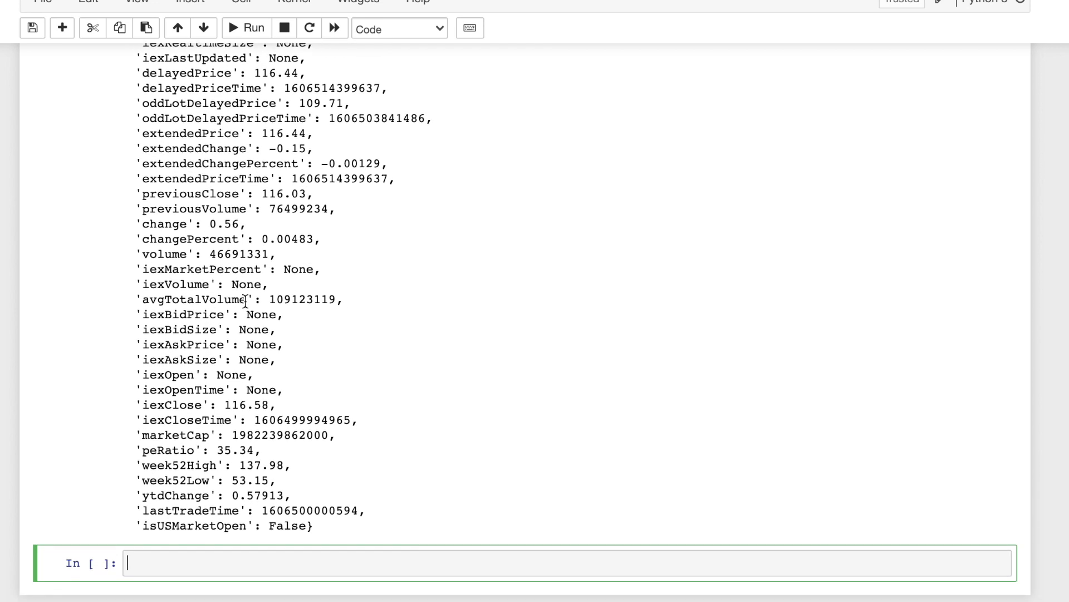
scroll("down", 3)
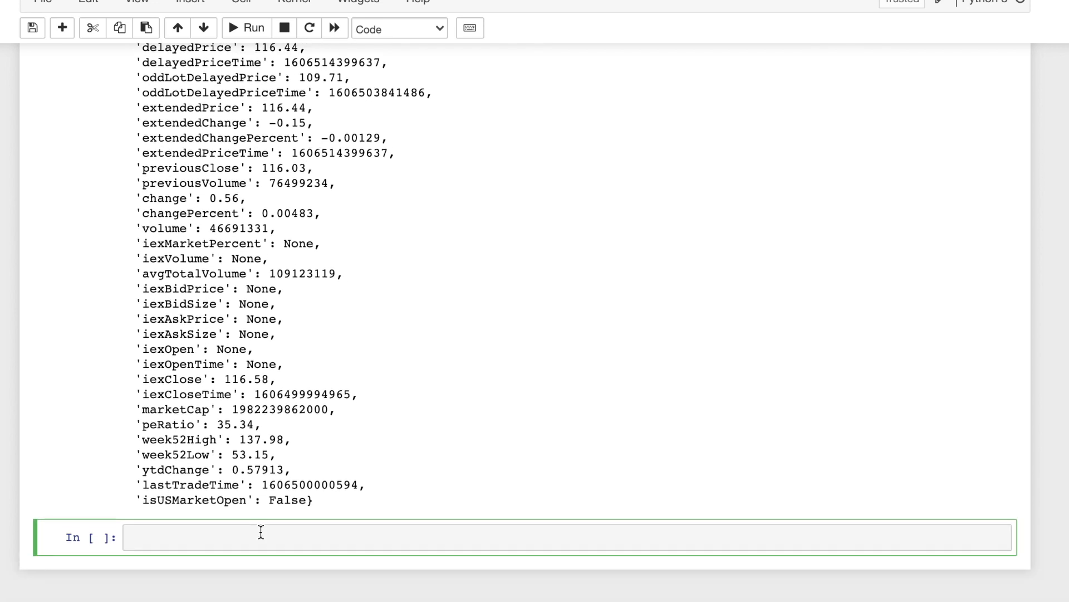
type("s.")
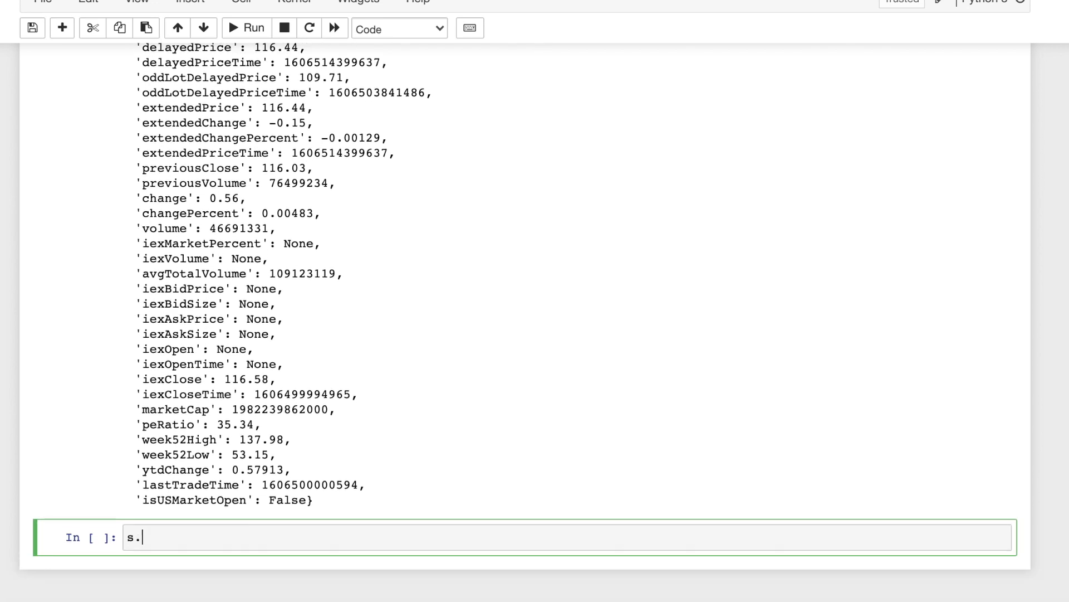
type("get_quote()")
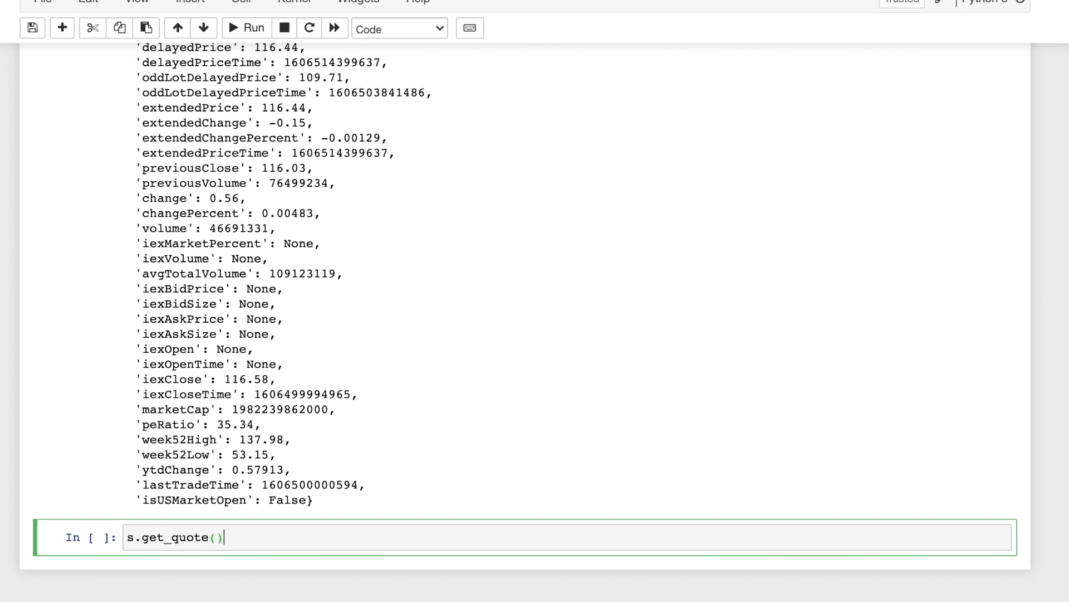
type("['market']")
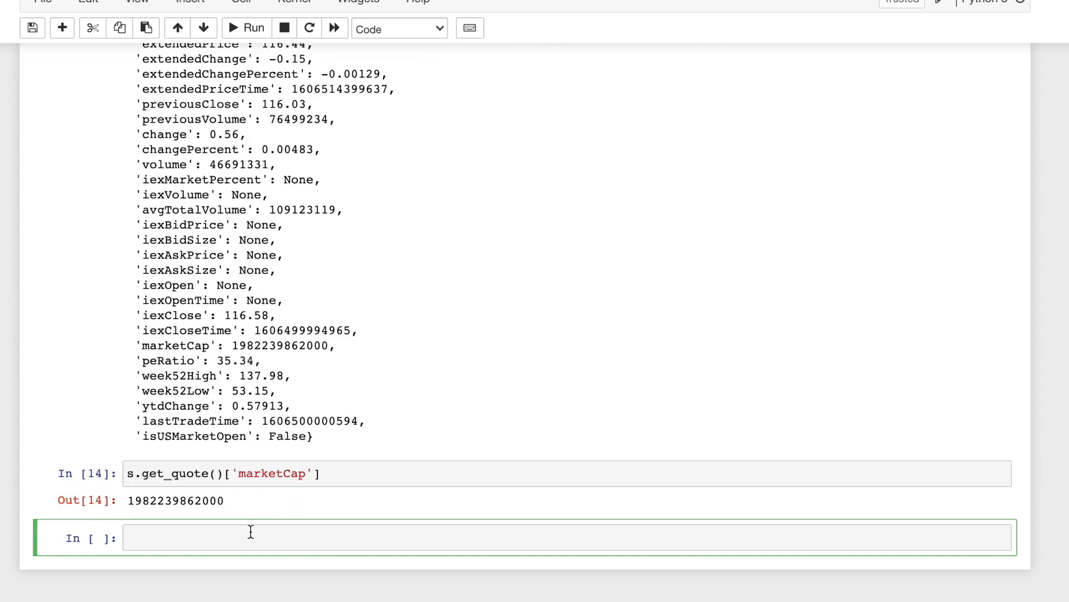
left_click(713, 11)
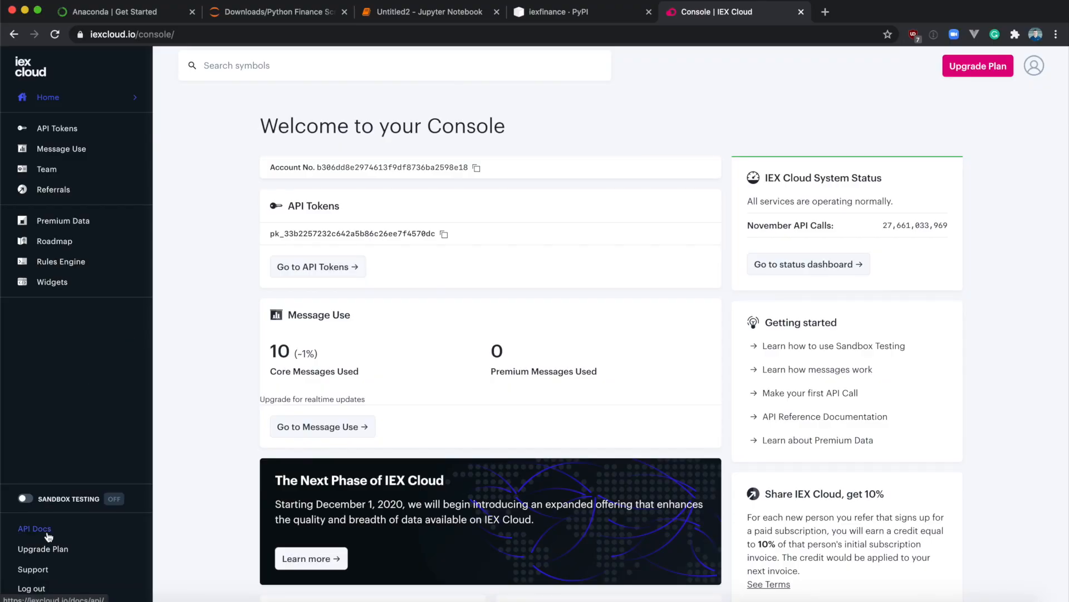
Look up the Earnings endpoint in the API docs and its 1000-message data weighting
left_click(35, 529)
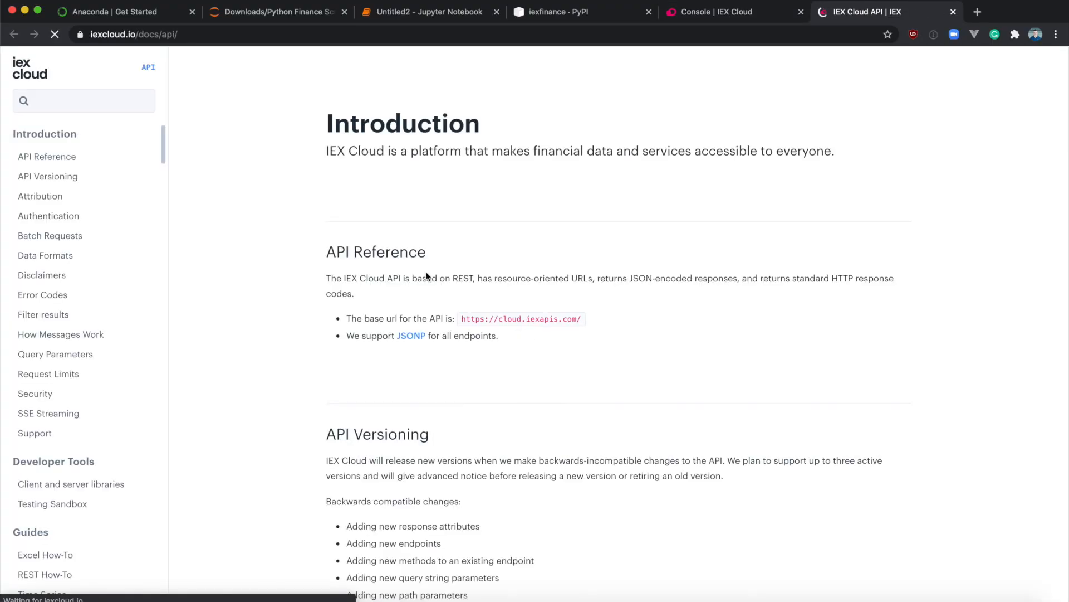
scroll("down", 3)
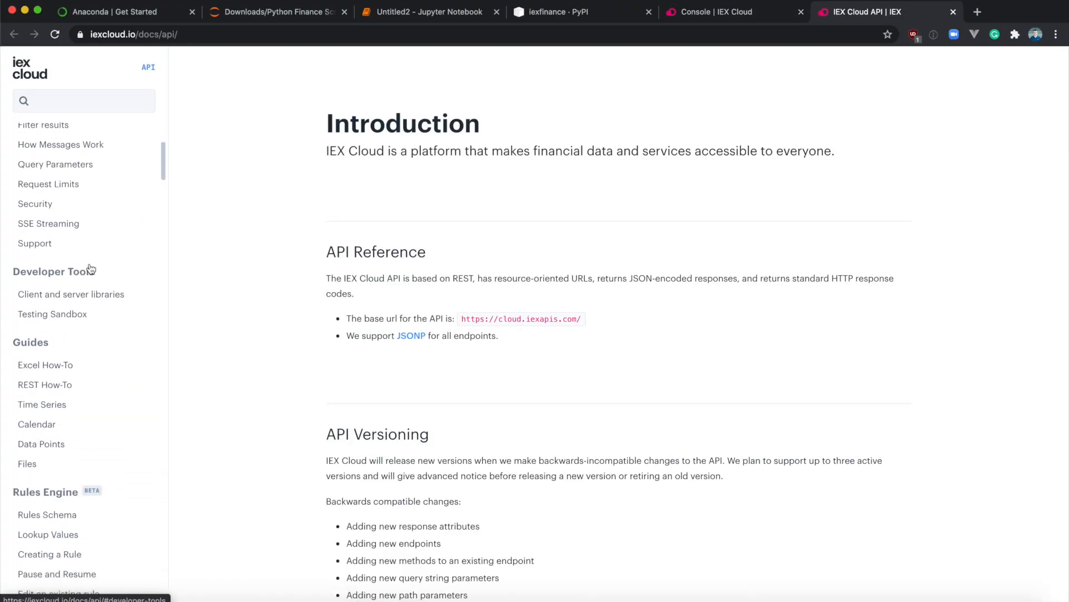
scroll("down", 3)
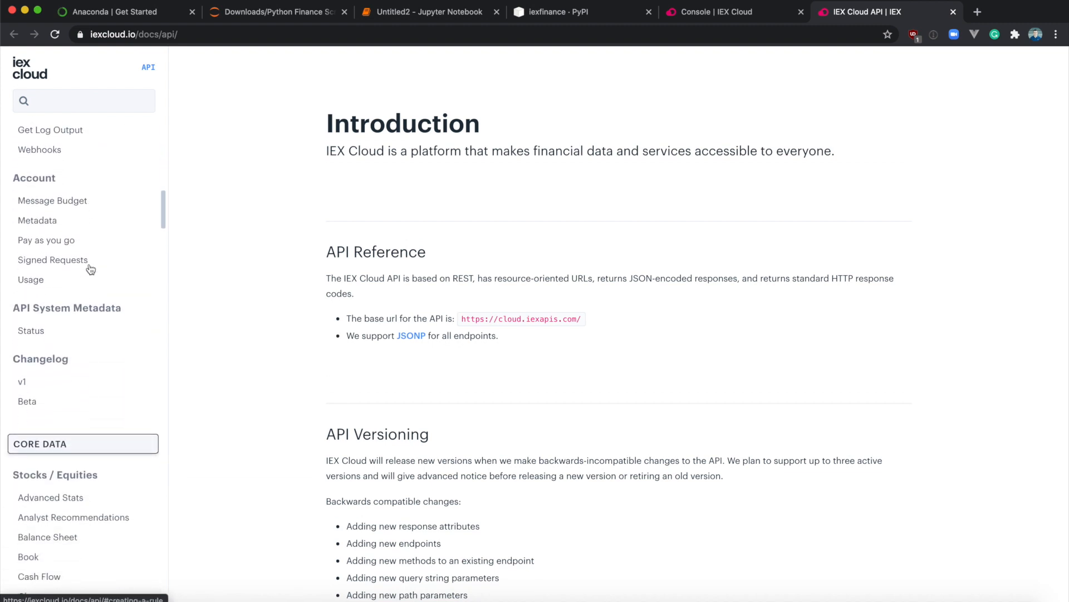
scroll("down", 3)
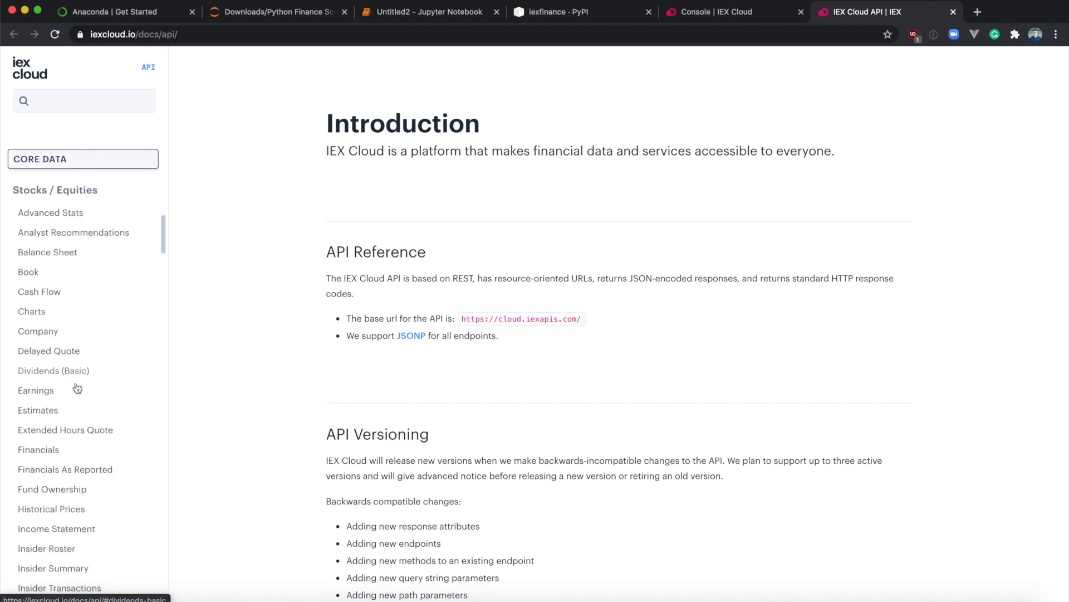
scroll("down", 3)
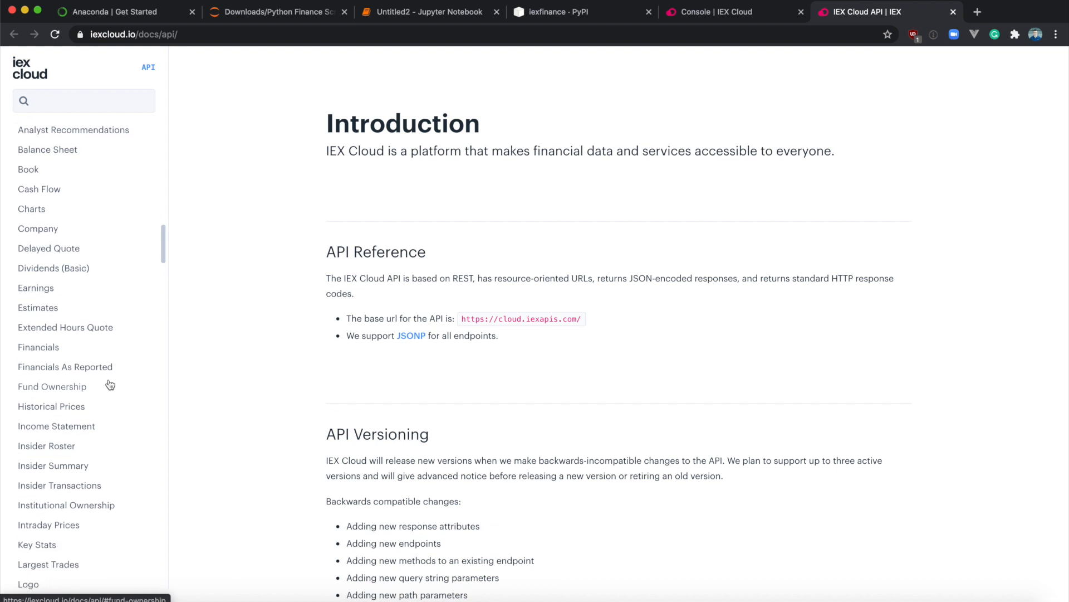
left_click(36, 288)
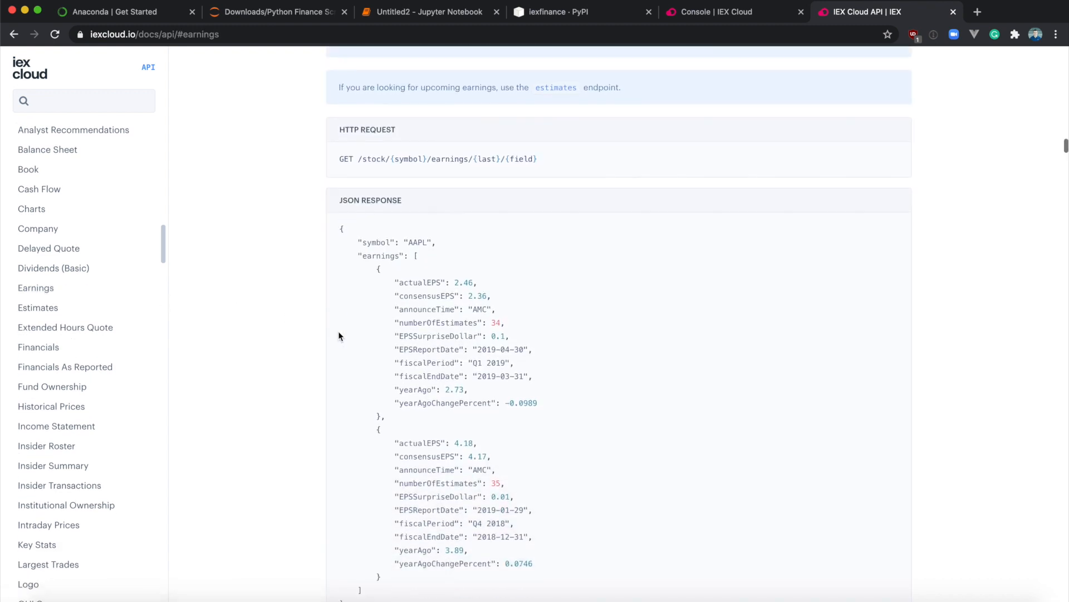
scroll("down", 3)
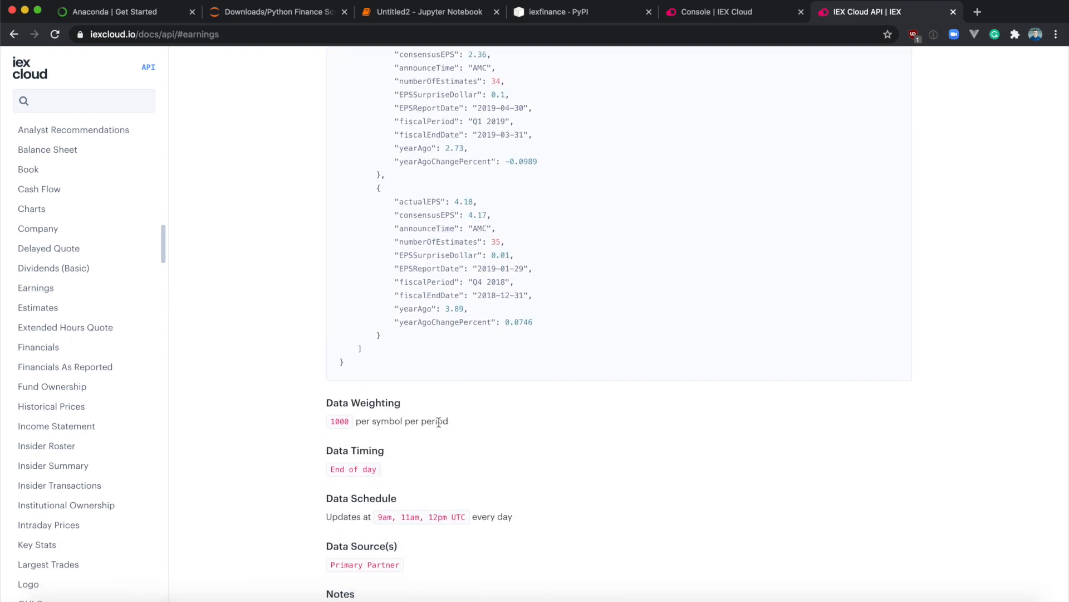
Jump to the Analyst Recommendations endpoint with its recommendation-trends request and sample response
left_click(74, 129)
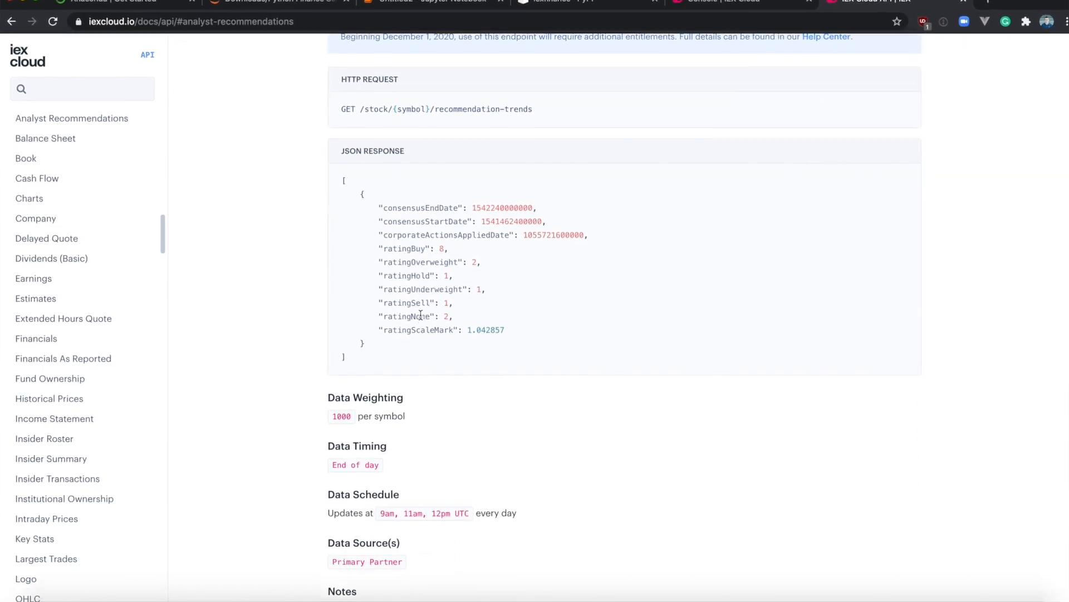
double_click(354, 393)
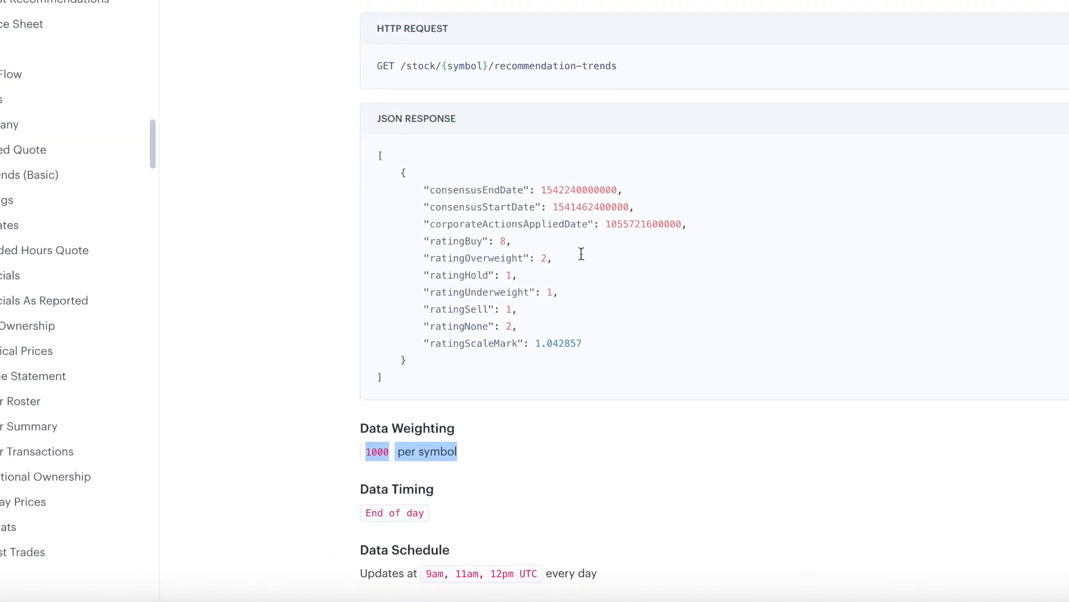
scroll("down", 3)
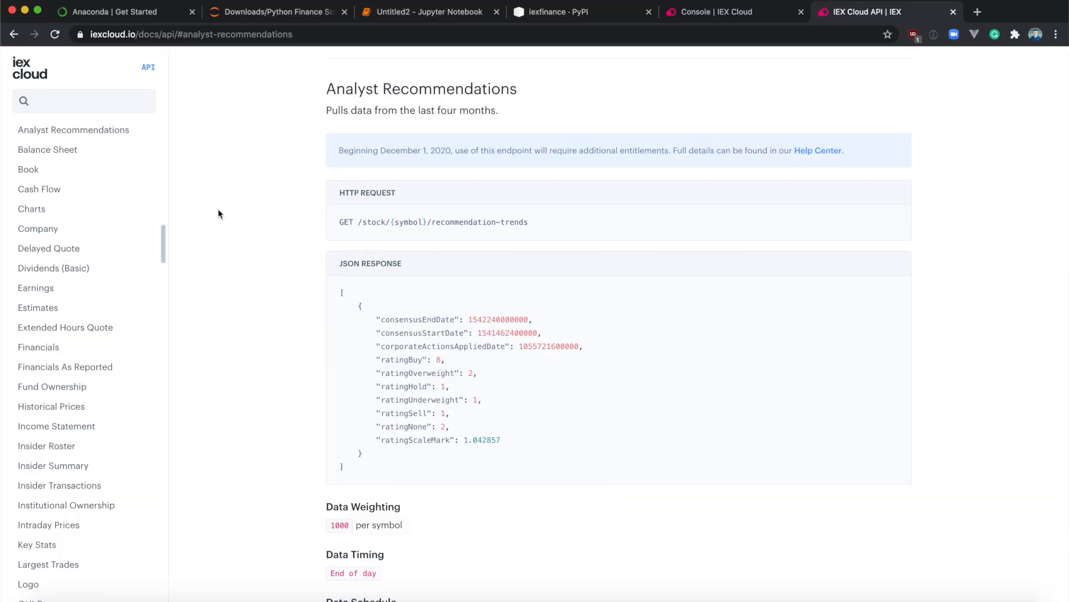
Browse the docs sidebar and view the IPO Calendar endpoint documentation
scroll("down", 3)
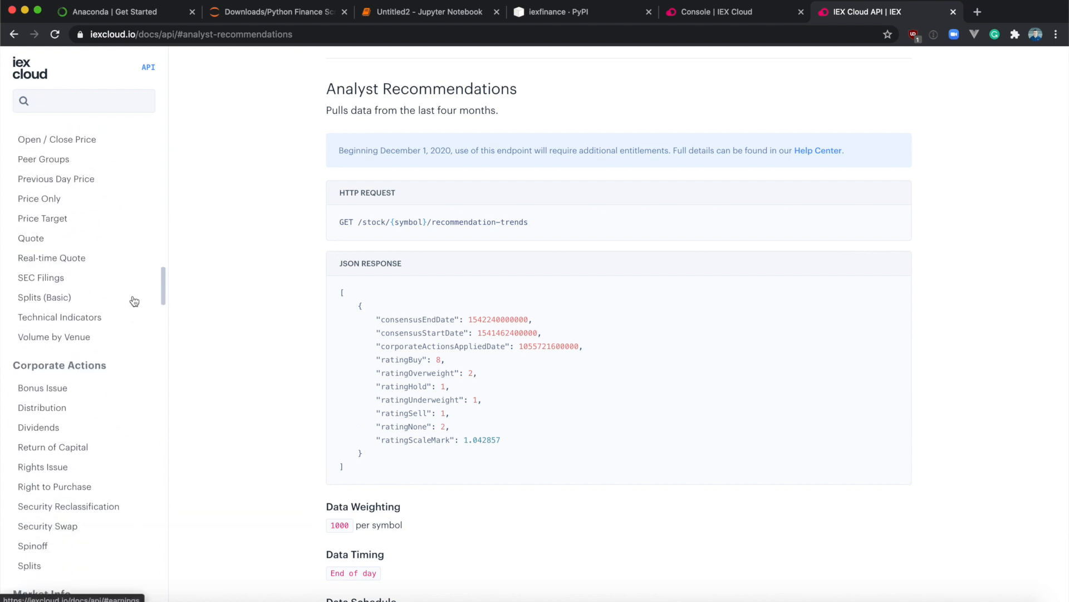
scroll("down", 3)
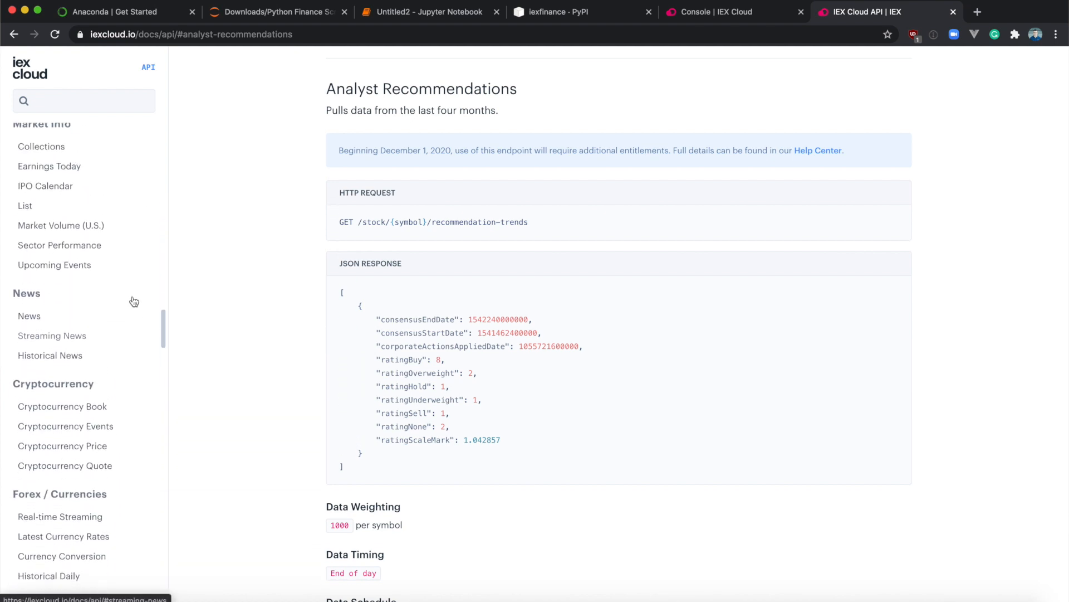
scroll("up", 3)
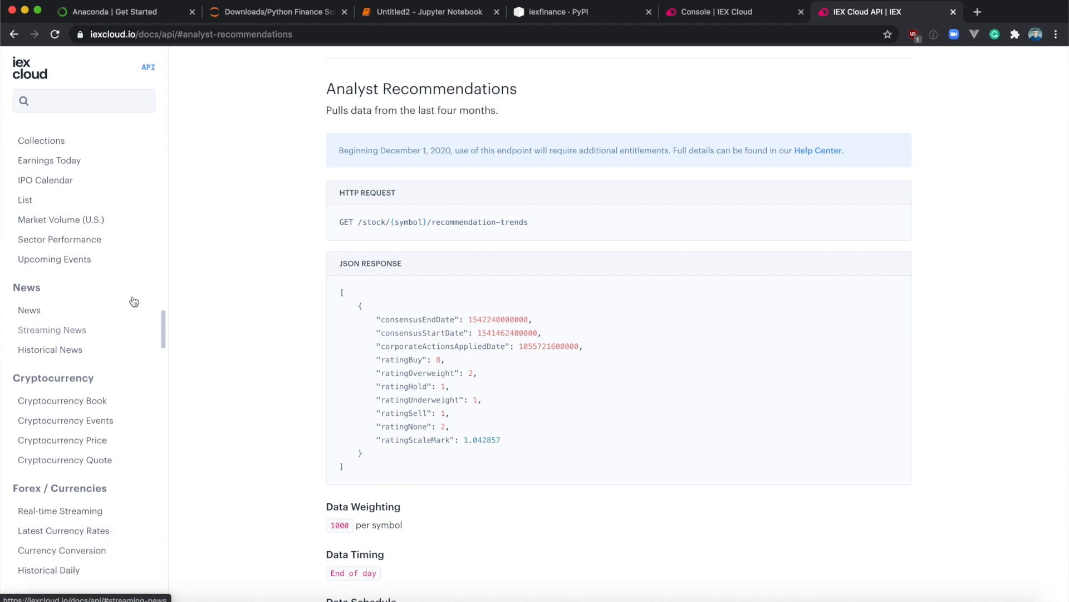
scroll("down", 3)
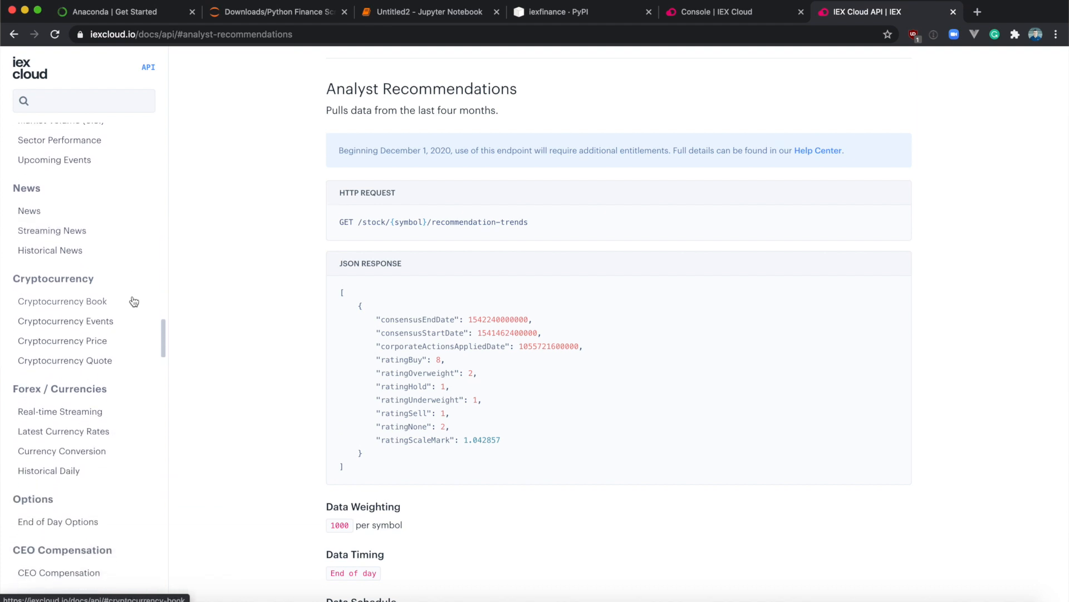
scroll("up", 3)
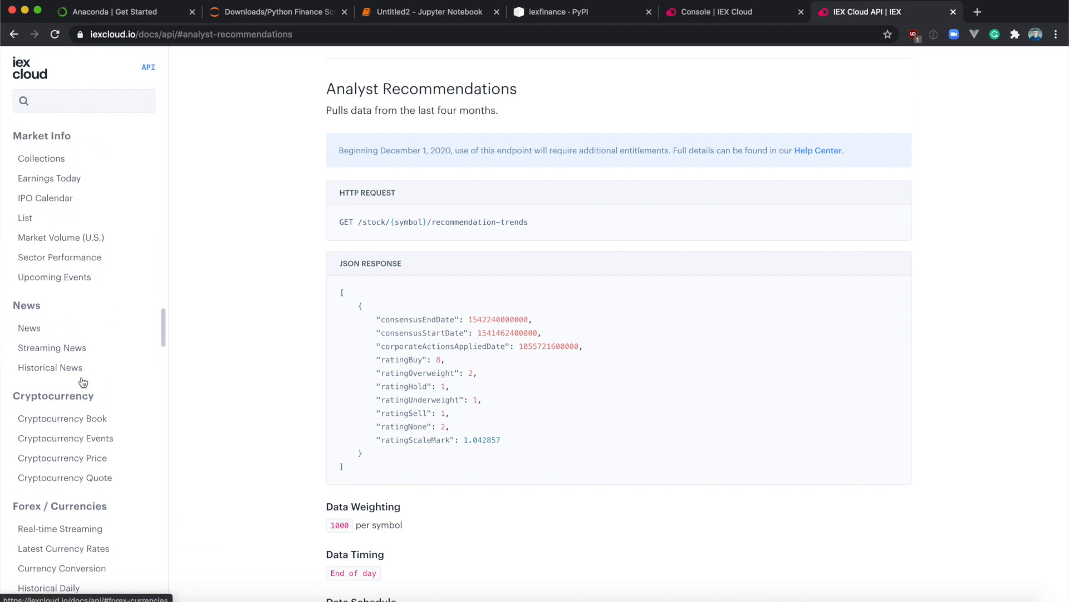
left_click(45, 198)
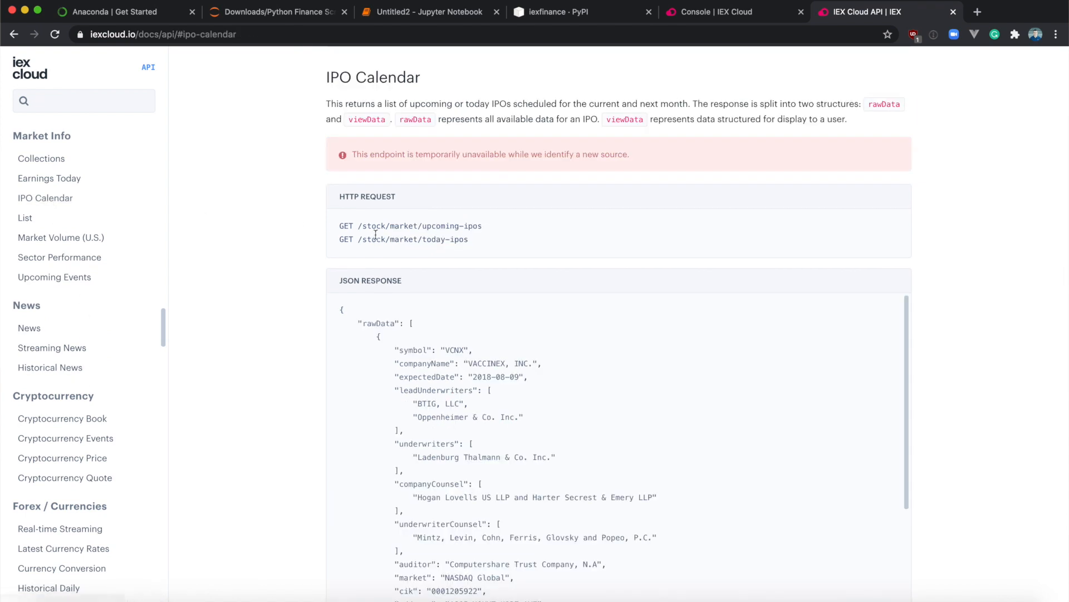
Review the Streaming News endpoint's 1-per-symbol-per-update weighting, real-time timing and CityFalcon source
left_click(53, 348)
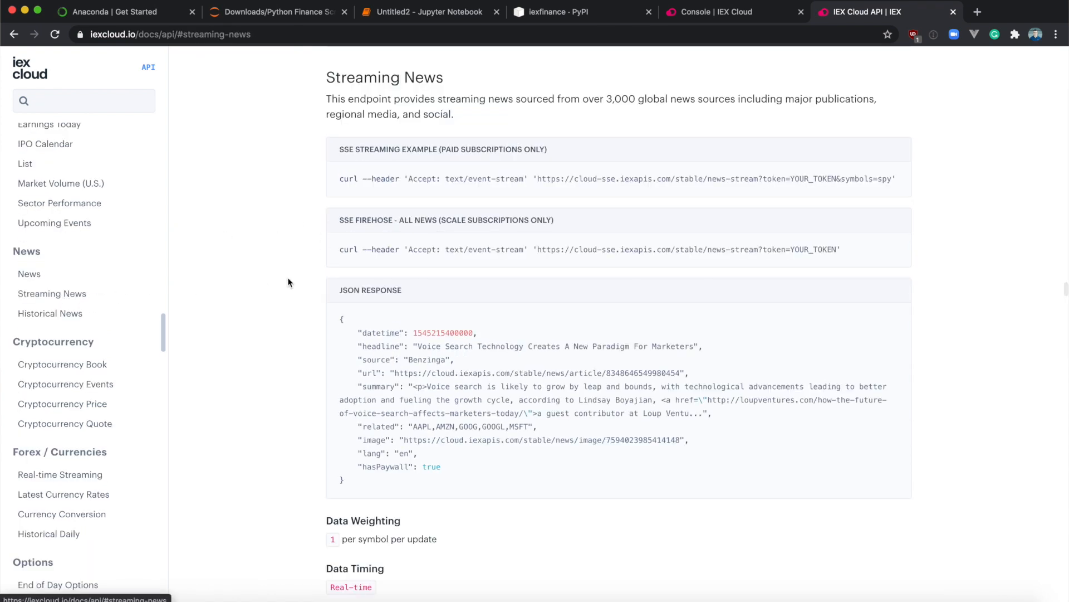
scroll("down", 3)
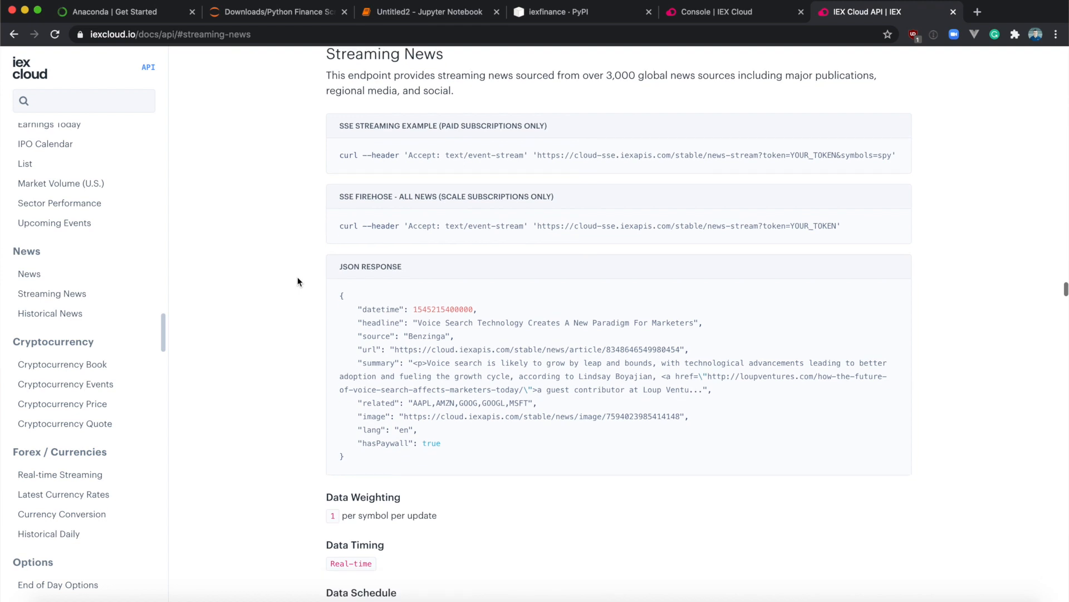
scroll("down", 3)
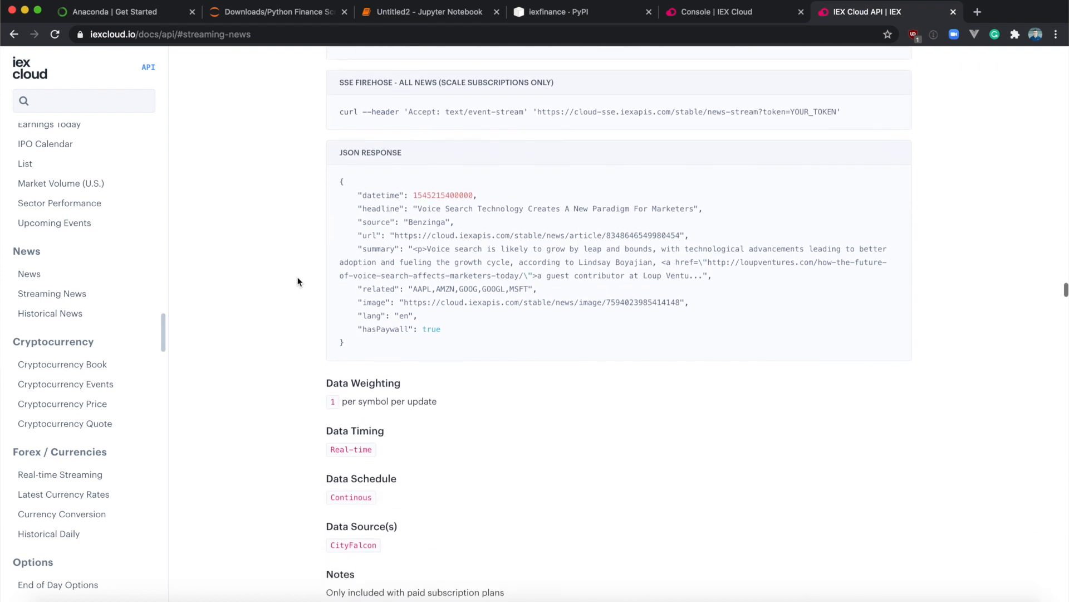
scroll("down", 3)
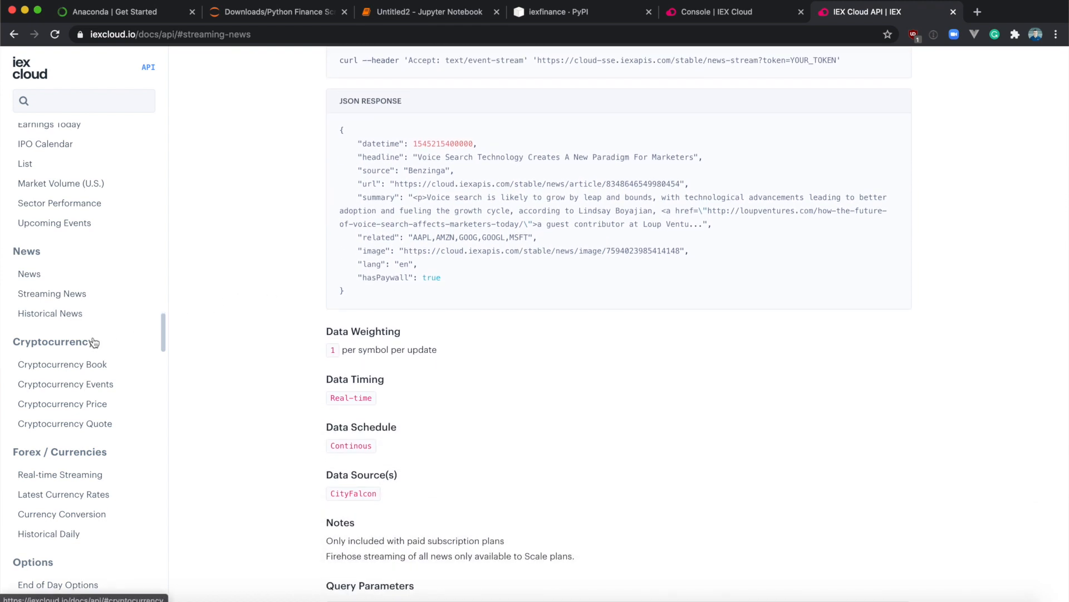
Step through the Cryptocurrency Book, Real-time Streaming currency and End of Day Options endpoints
left_click(62, 363)
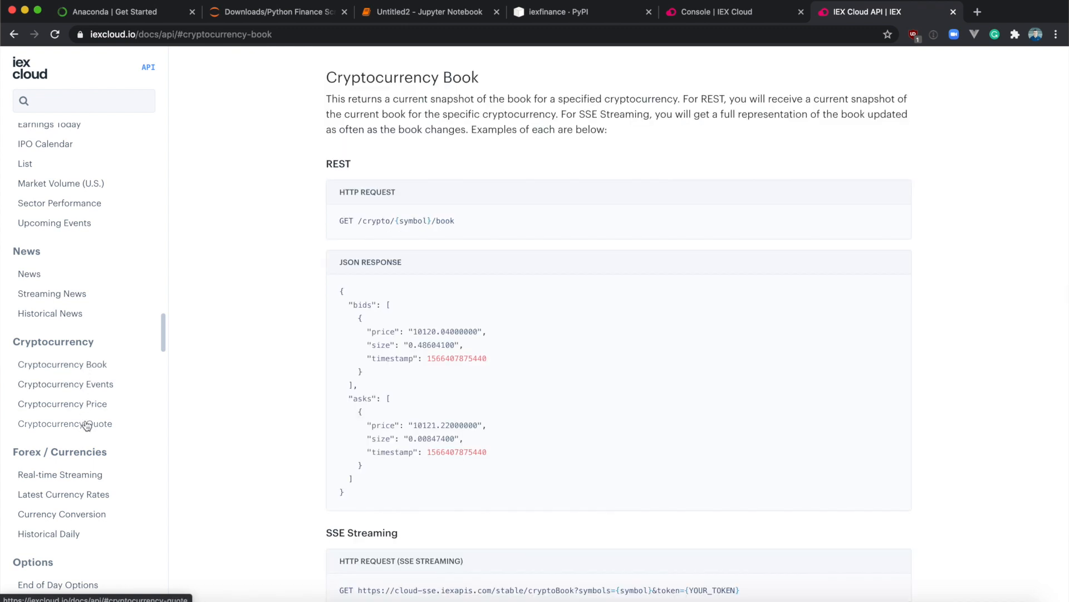
left_click(59, 475)
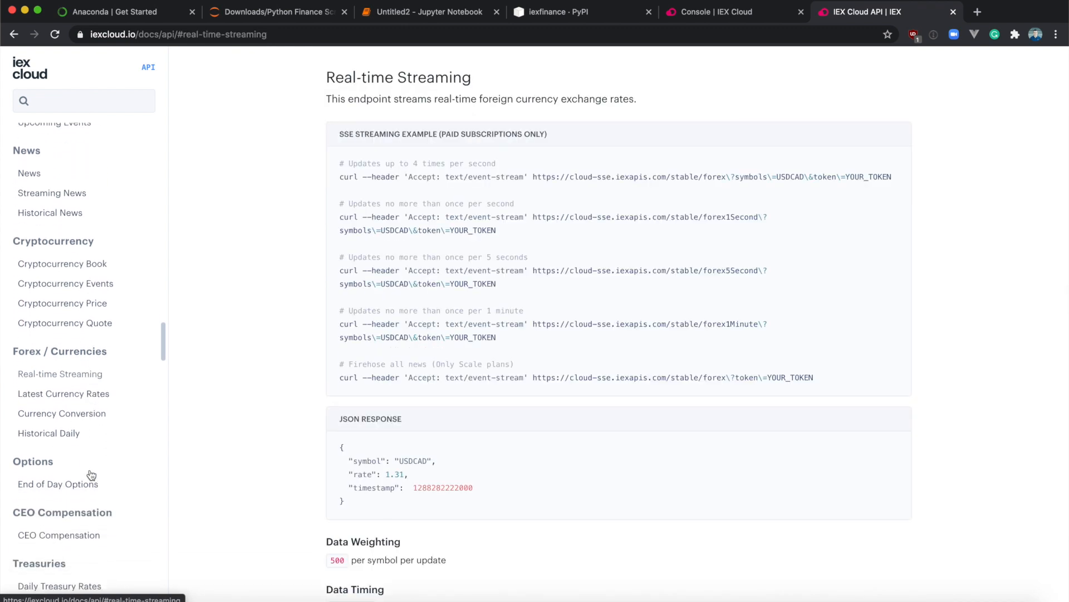
left_click(56, 482)
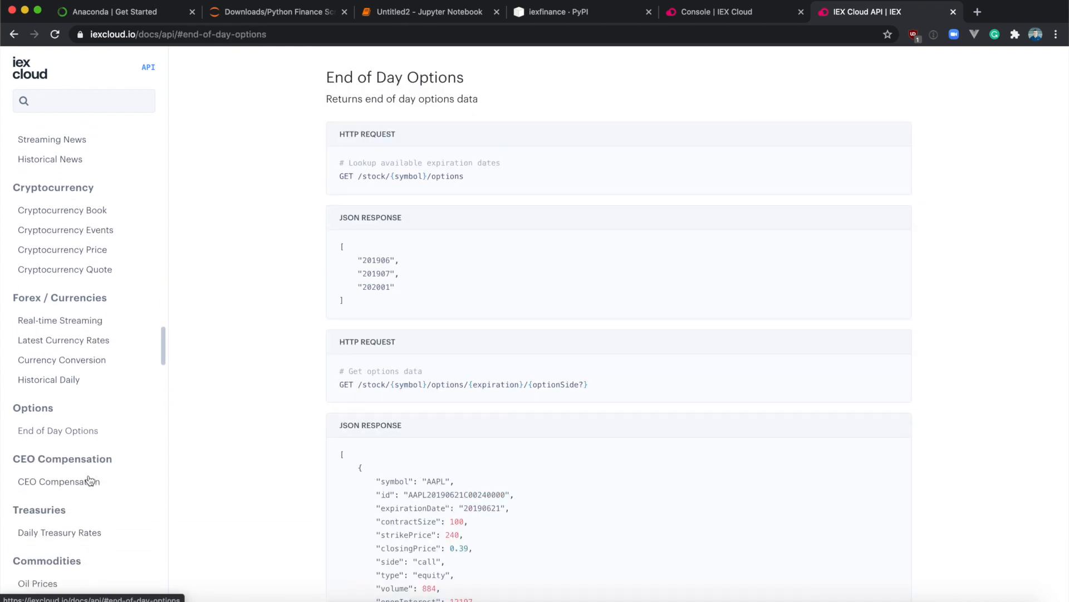
scroll("down", 3)
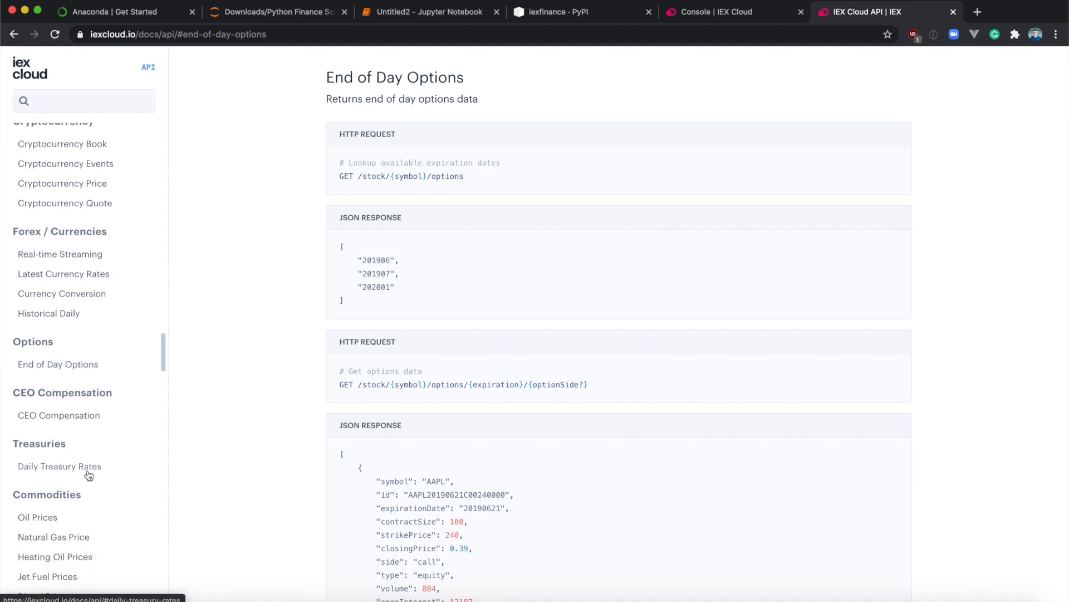
Review Daily Treasury Rates, then Mortgage Rates with history since 1971 and 1000-per-symbol-per-date weighting
left_click(59, 465)
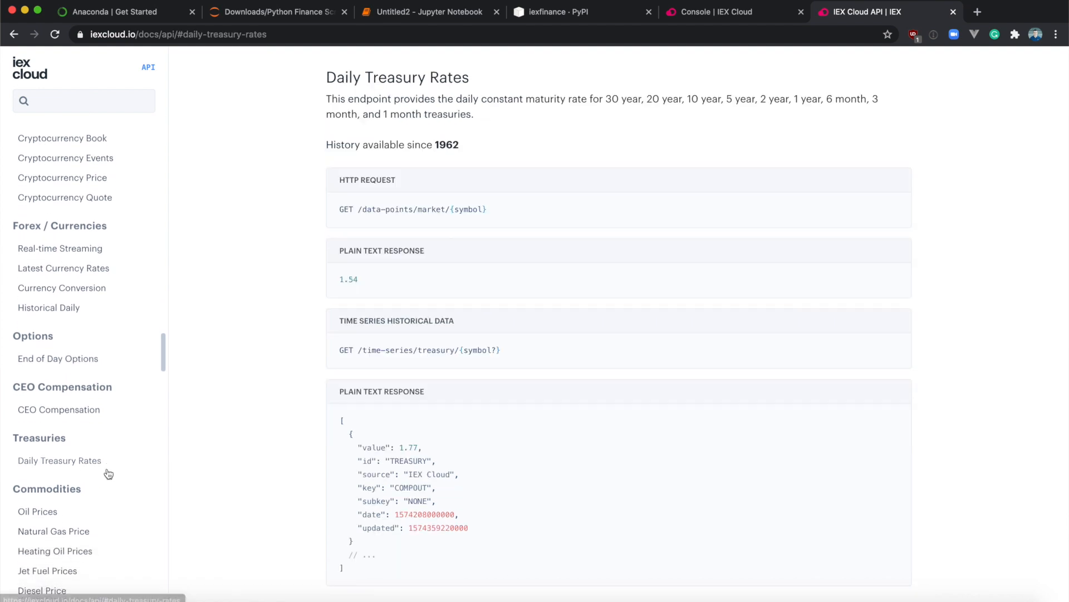
scroll("down", 3)
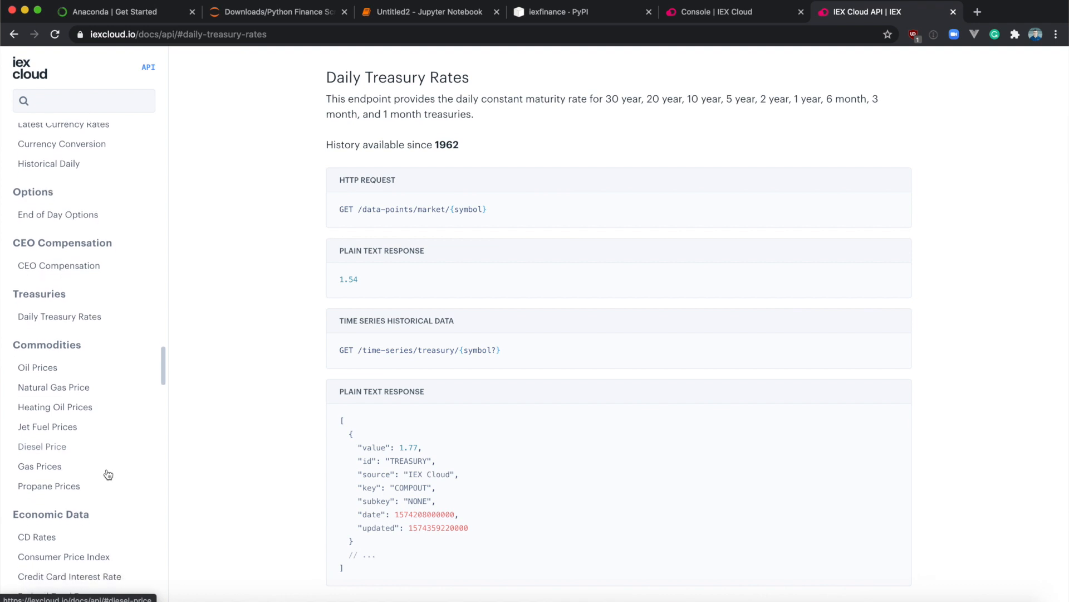
scroll("down", 3)
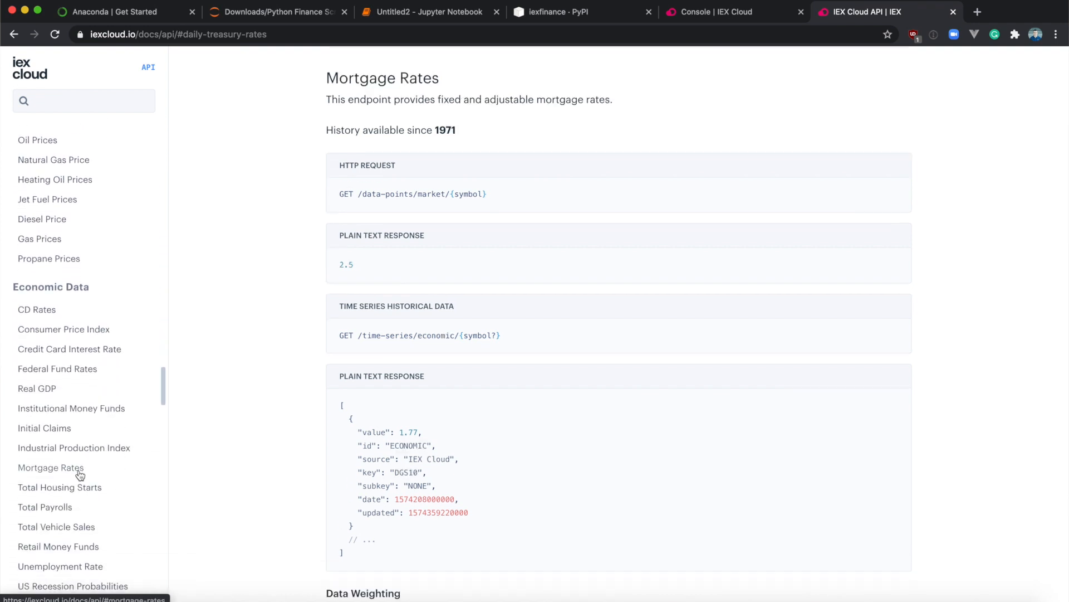
scroll("down", 3)
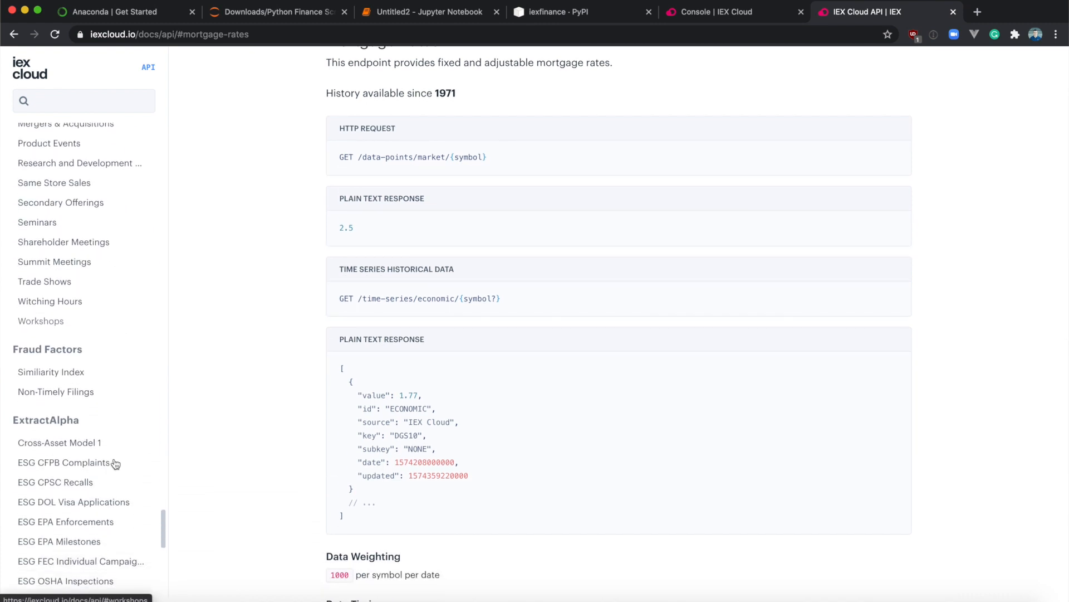
Review the ValuEngine Stock Research Report endpoint and its 40,000,000-message cost
scroll("down", 3)
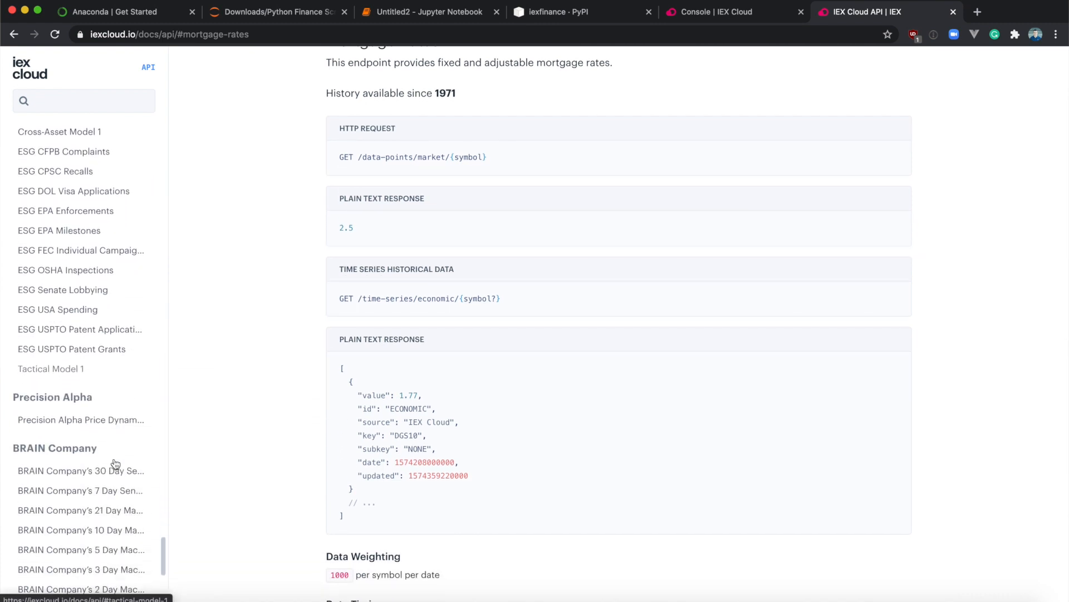
scroll("down", 3)
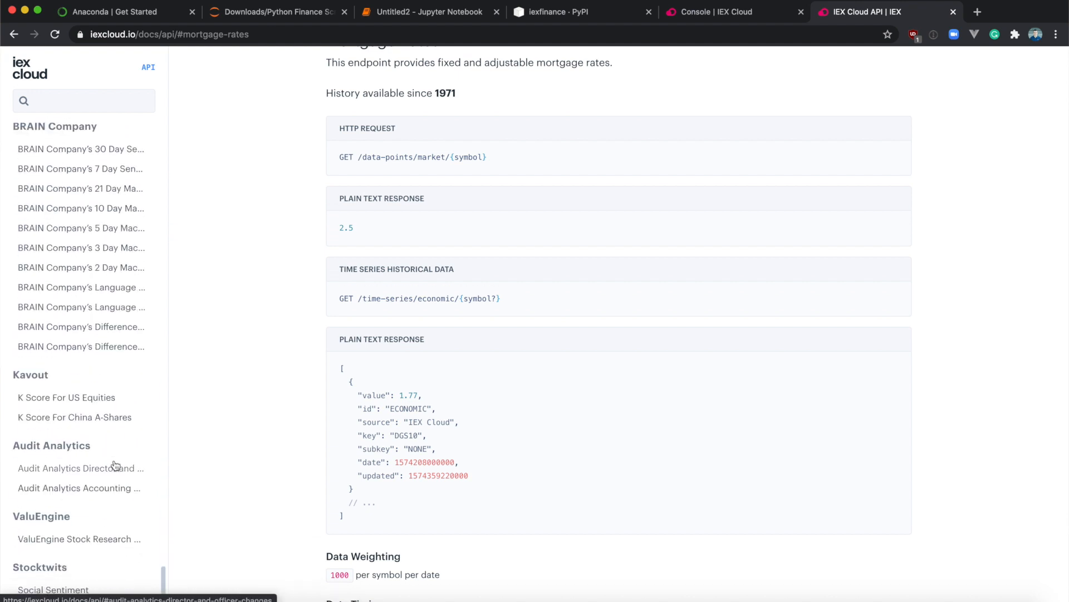
left_click(78, 538)
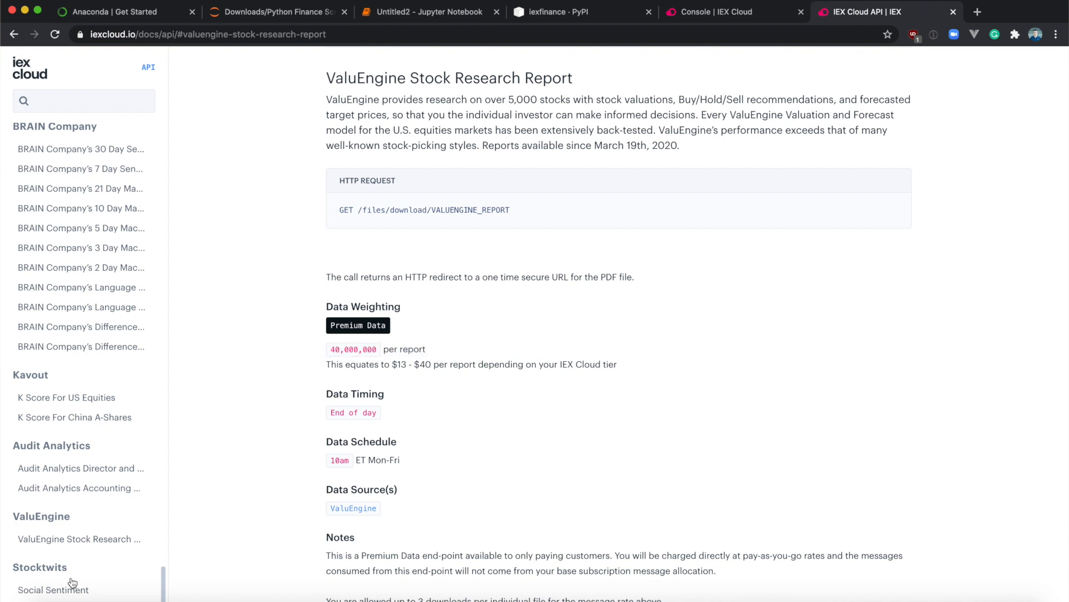
Review the StockTwits Social Sentiment endpoint's 30,000-per-record weighting and real-time timing
left_click(54, 590)
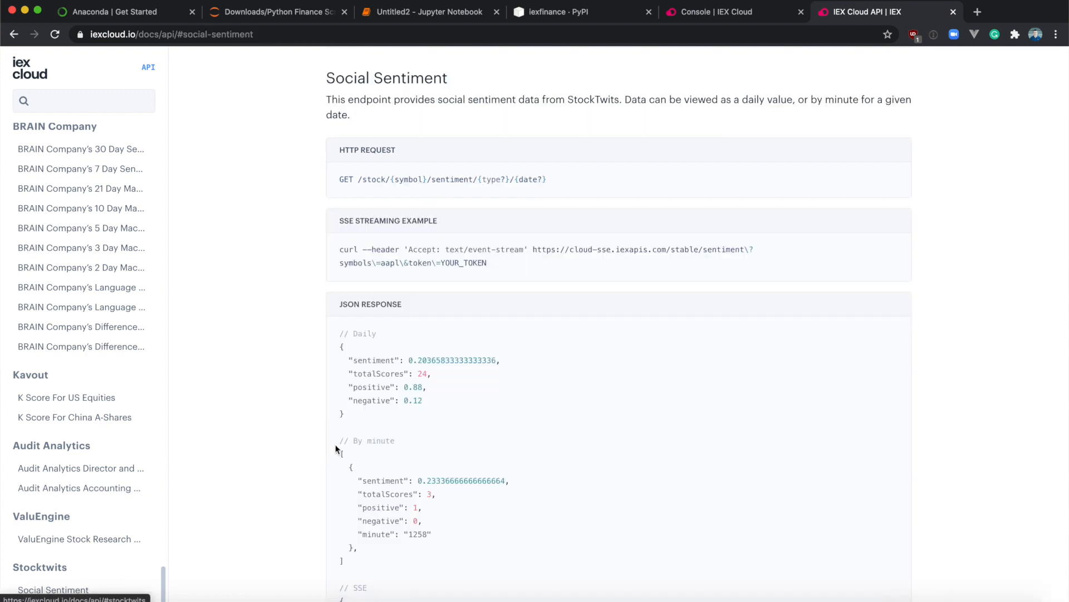
scroll("down", 3)
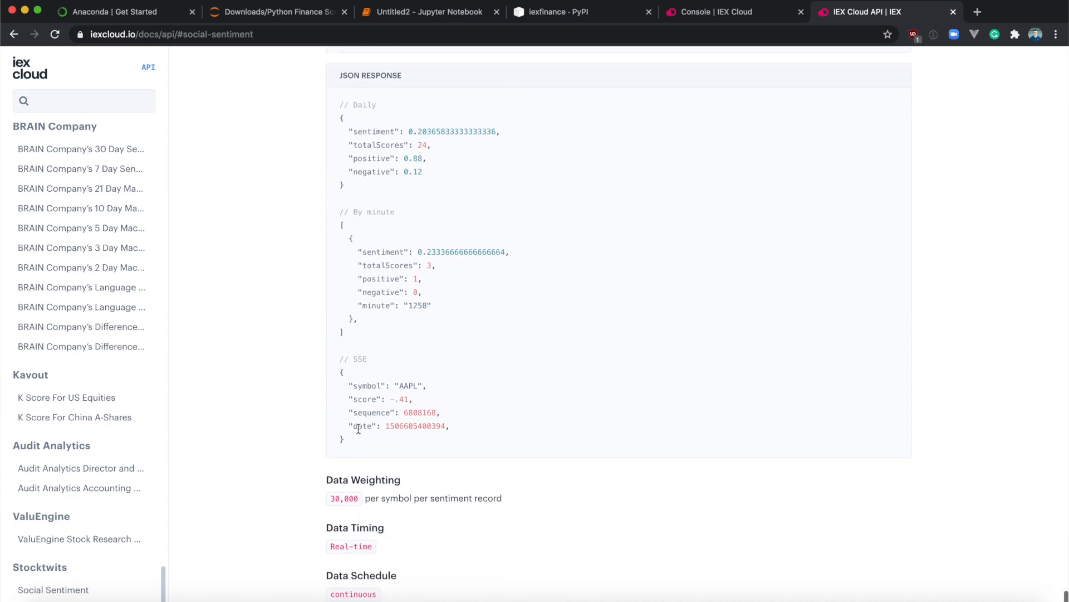